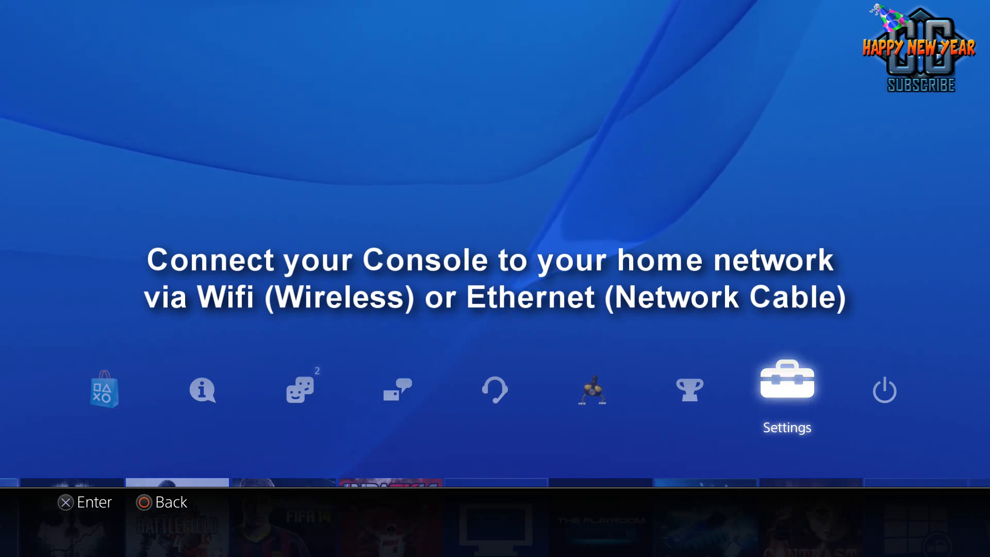
# - View the PS4 connection status showing IP 192.168.0.50 and gateway 192.168.0.1
pyautogui.click(787, 389)
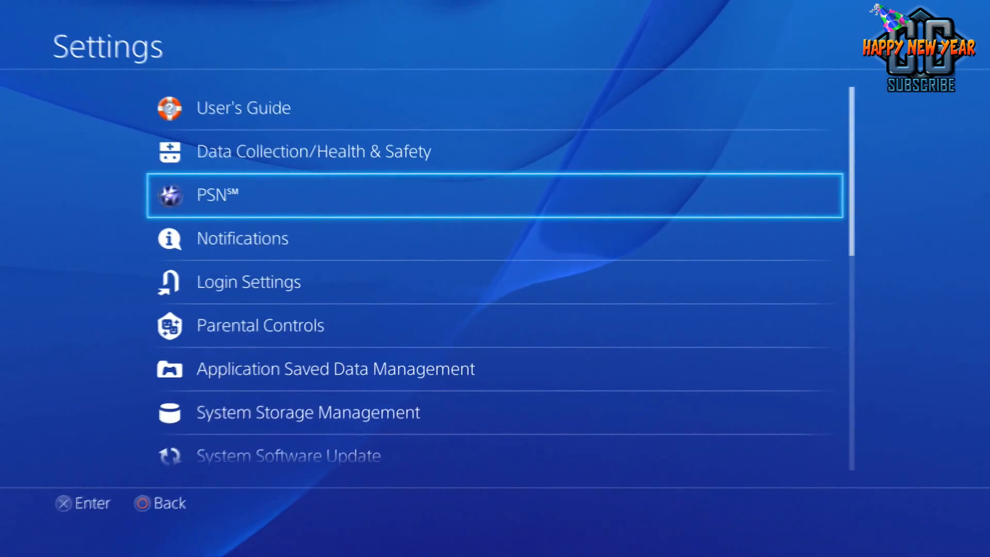
pyautogui.press('down')
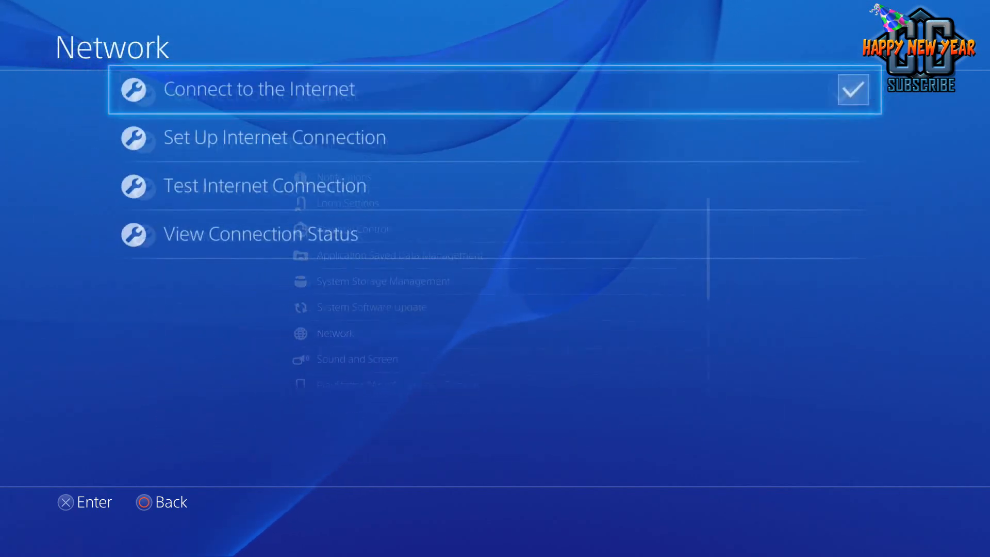
pyautogui.press('down')
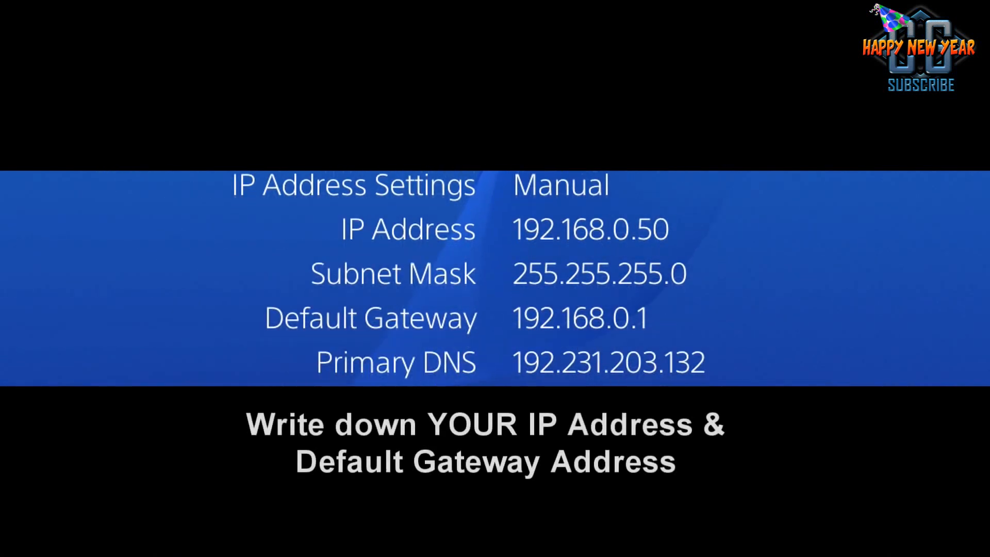
pyautogui.scroll(-3)
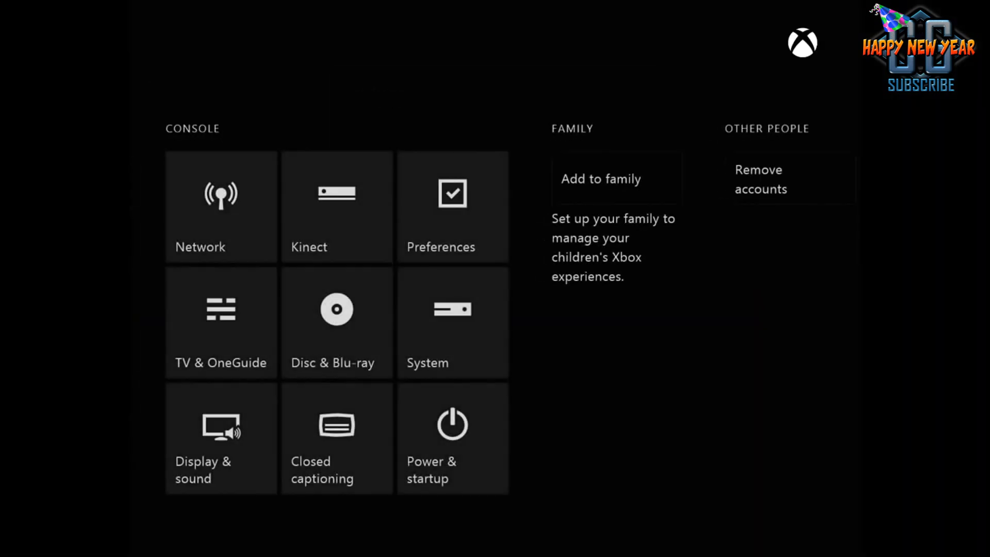
pyautogui.moveTo(220, 206)
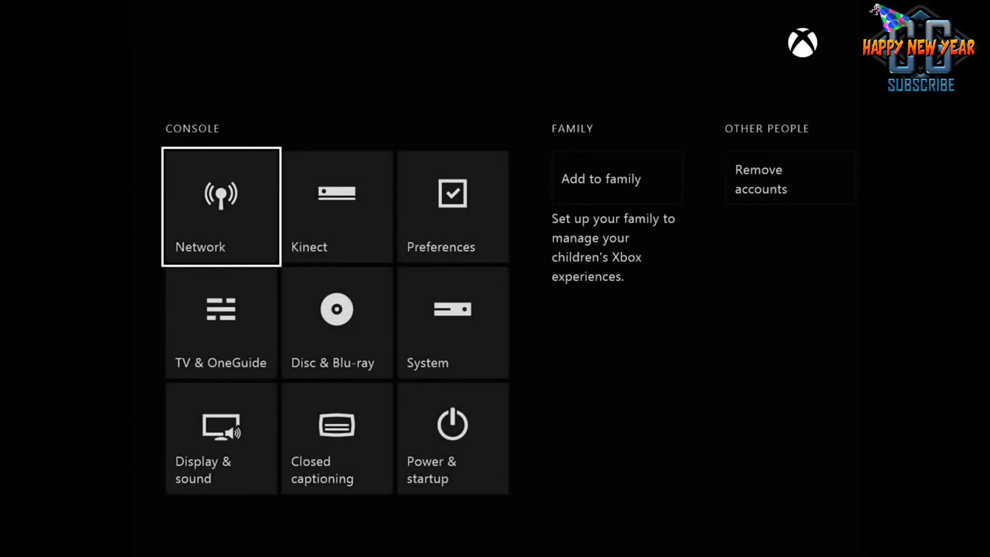
# - Reach the Xbox One wired connection's IP and DNS settings under Network > Advanced settings
pyautogui.click(220, 206)
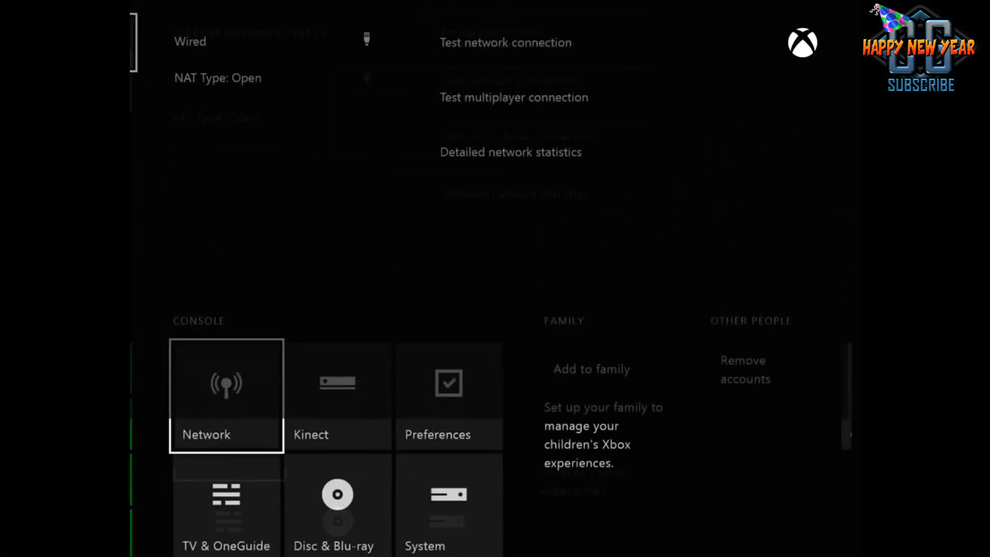
pyautogui.click(225, 394)
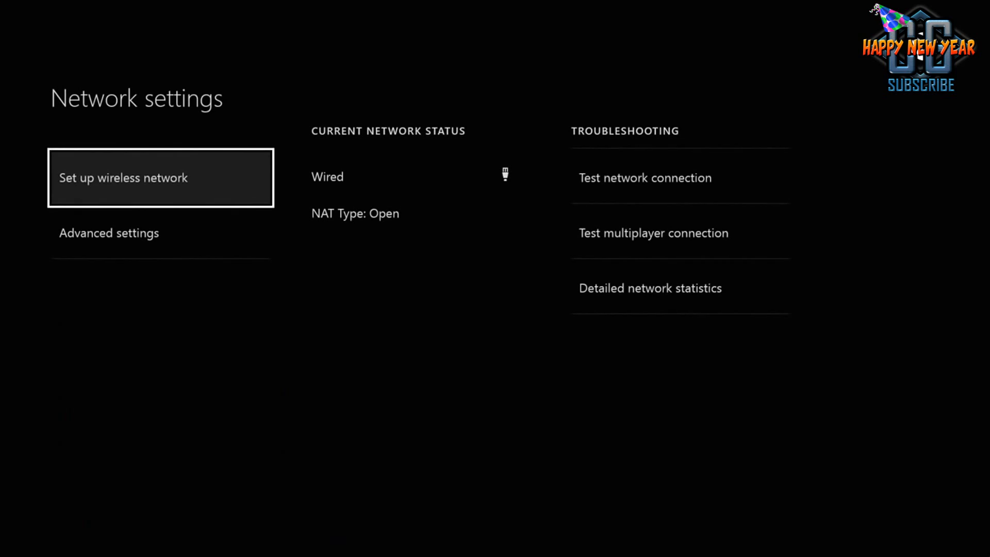
pyautogui.click(109, 233)
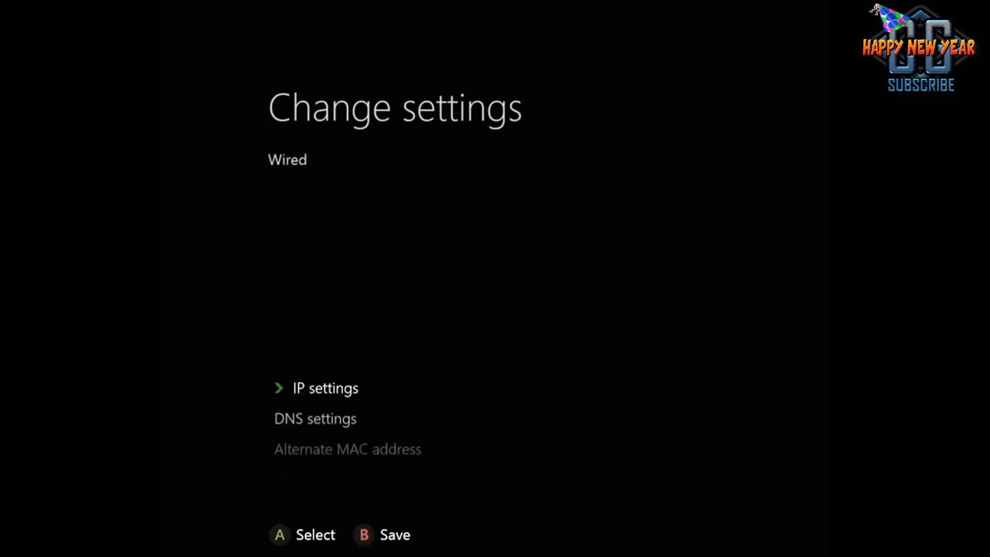
pyautogui.click(324, 388)
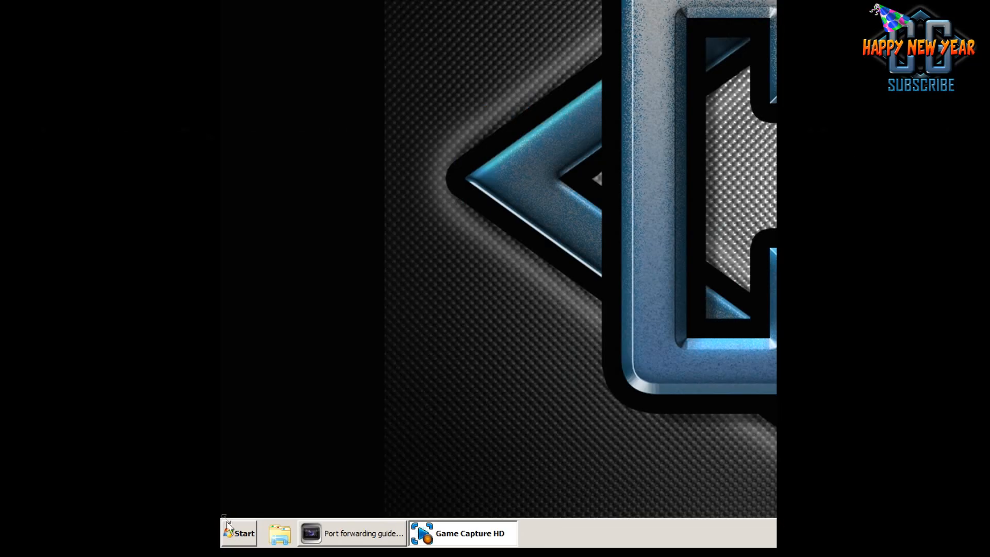
# - Launch Command Prompt from Start > All Programs > Accessories
pyautogui.click(239, 533)
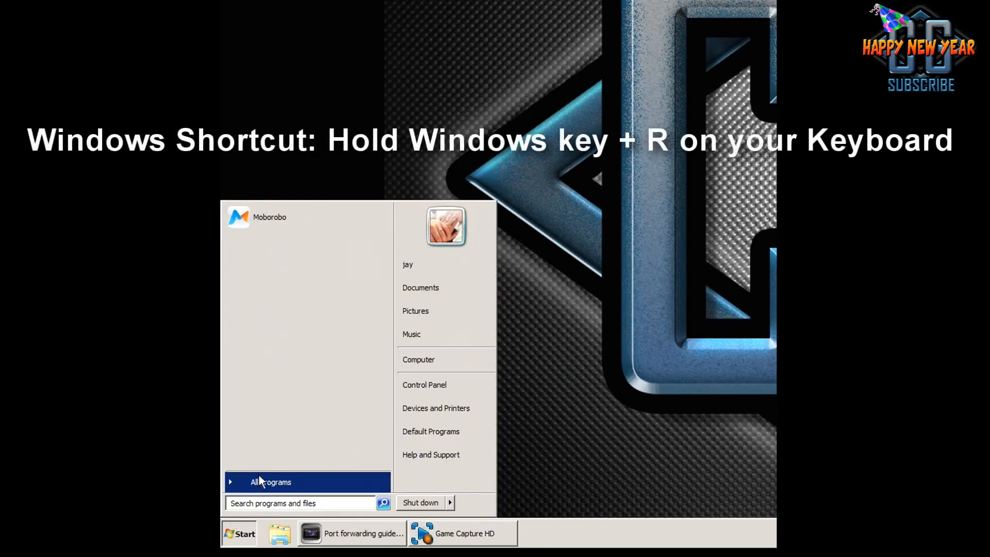
pyautogui.click(270, 482)
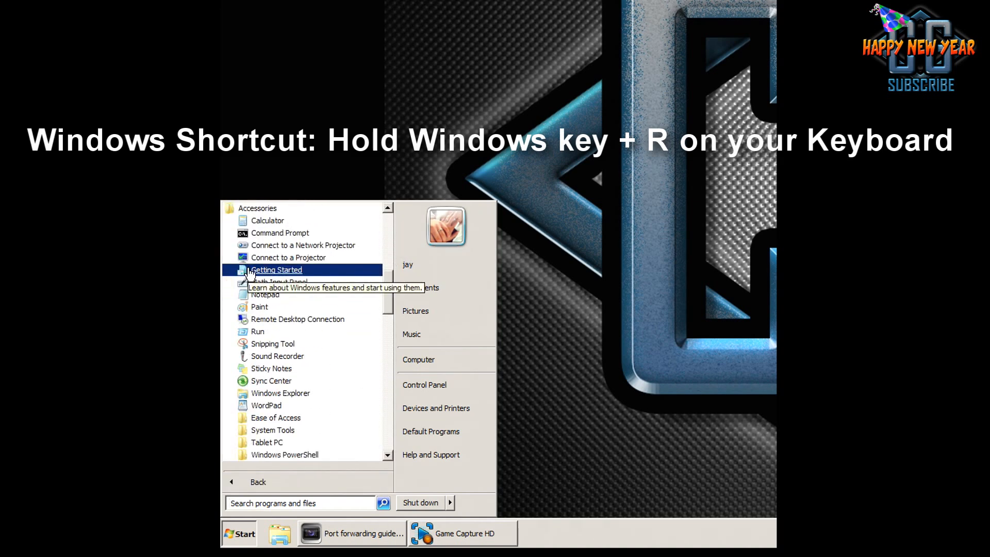
pyautogui.moveTo(279, 232)
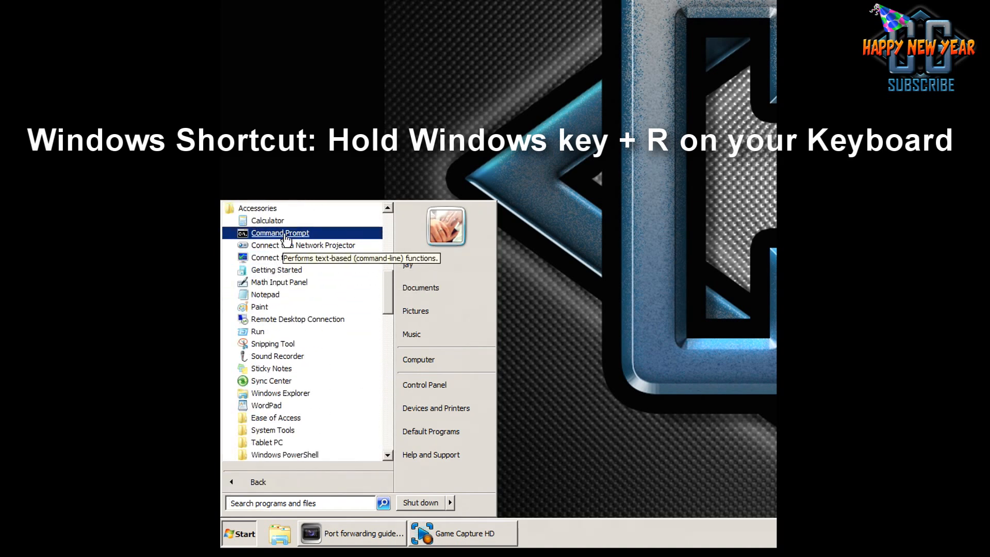
pyautogui.click(279, 233)
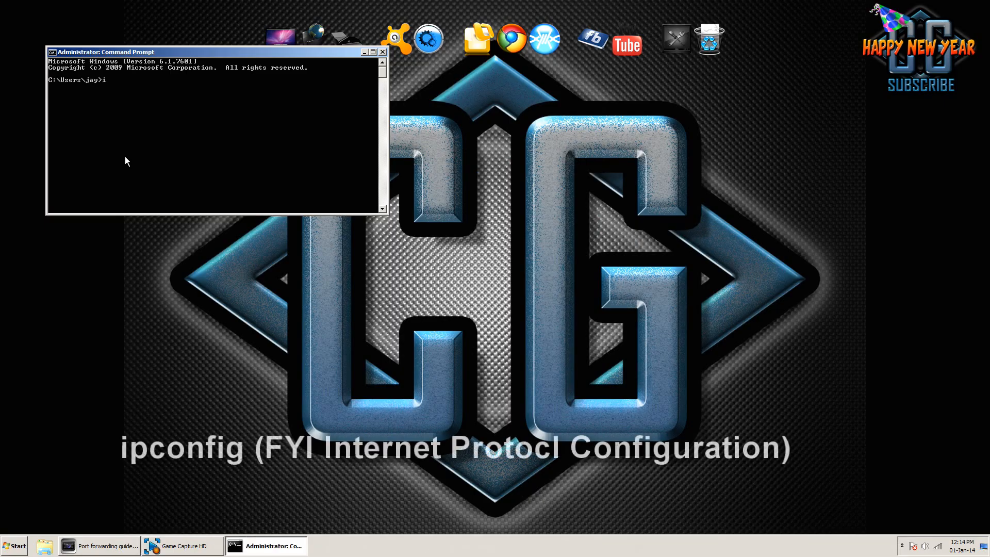
# - Run ipconfig to find the default gateway 192.168.0.1, then close Command Prompt
pyautogui.write('pconfi')
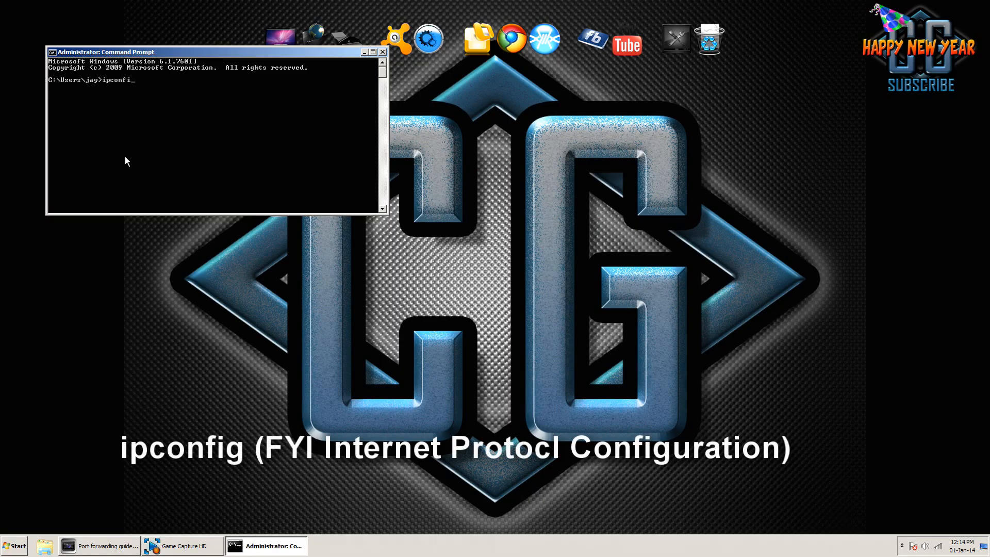
pyautogui.write('g')
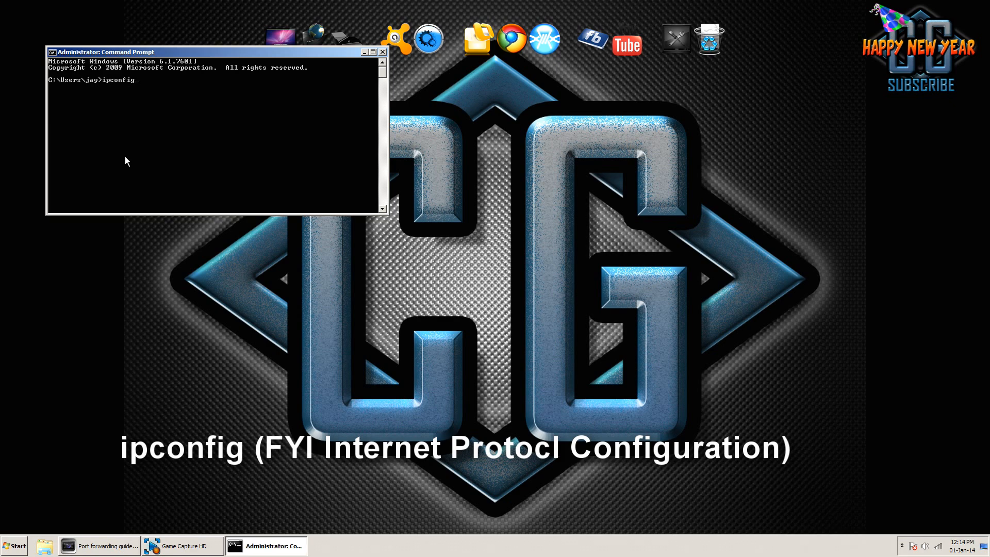
pyautogui.press('Return')
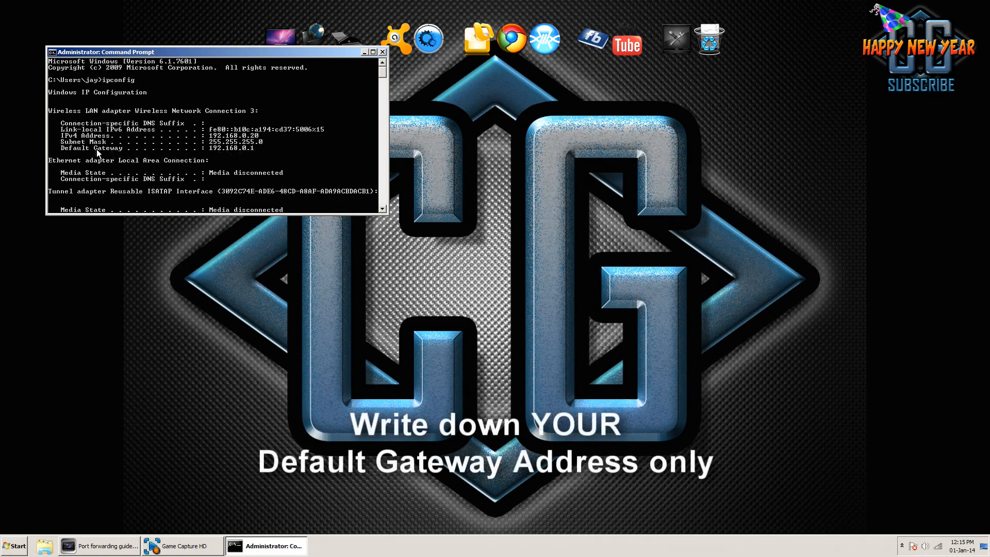
pyautogui.moveTo(233, 157)
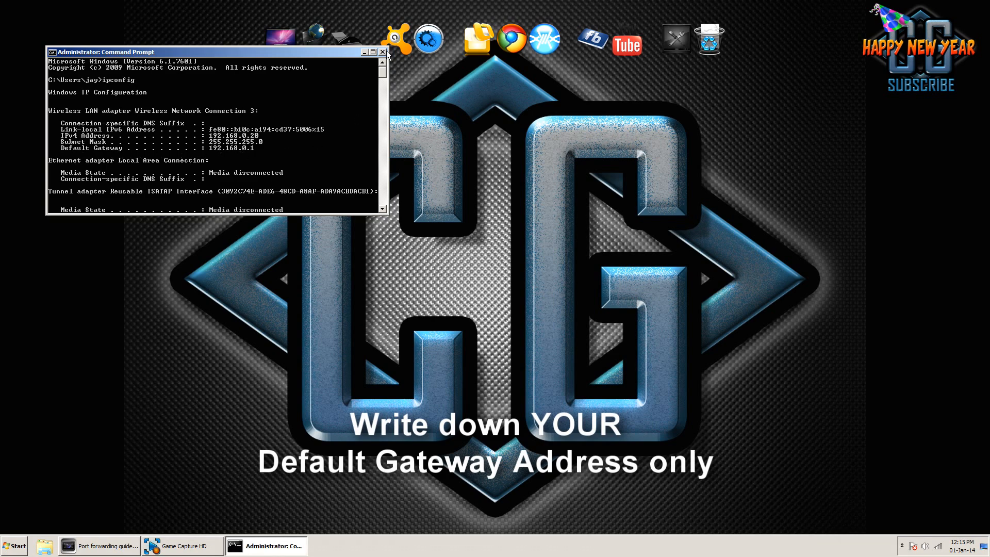
pyautogui.click(373, 51)
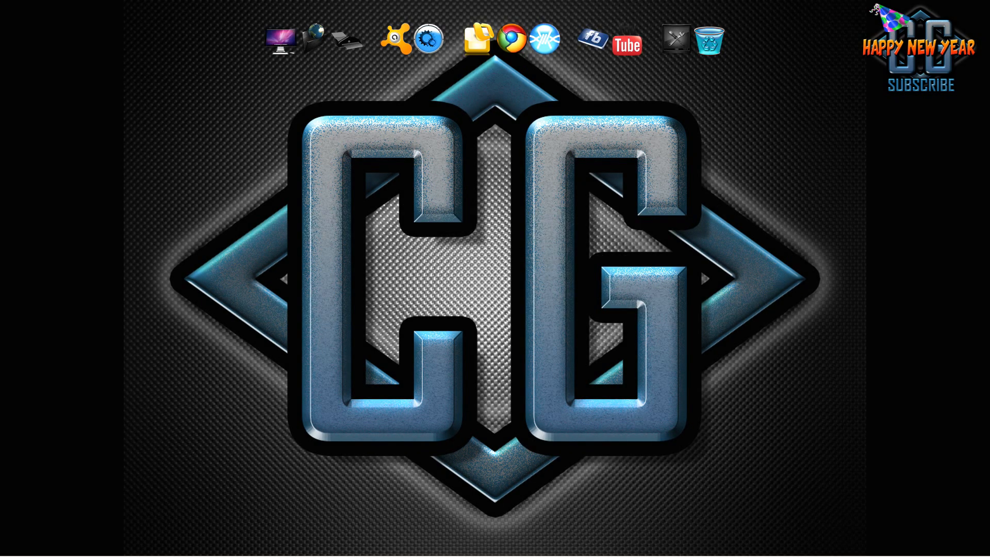
pyautogui.moveTo(509, 41)
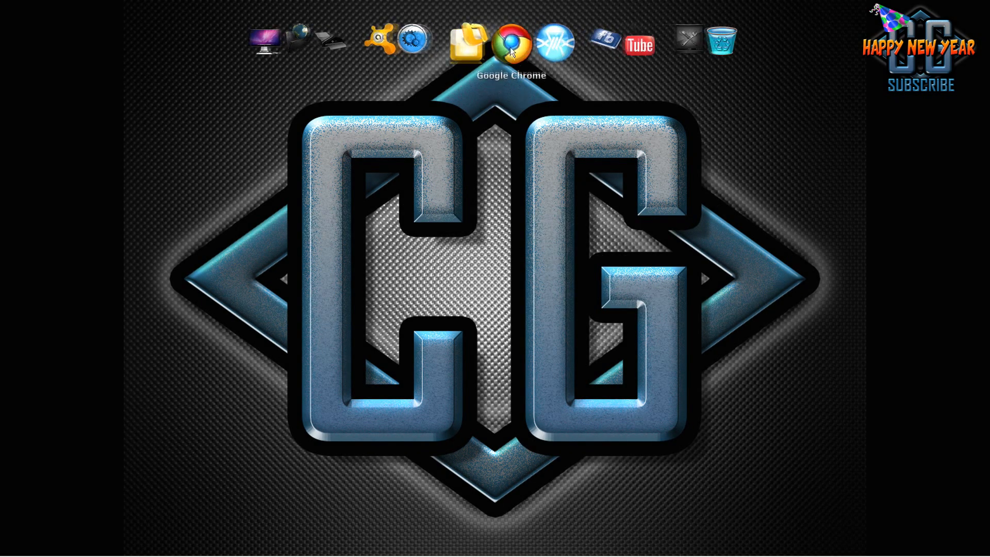
pyautogui.click(505, 42)
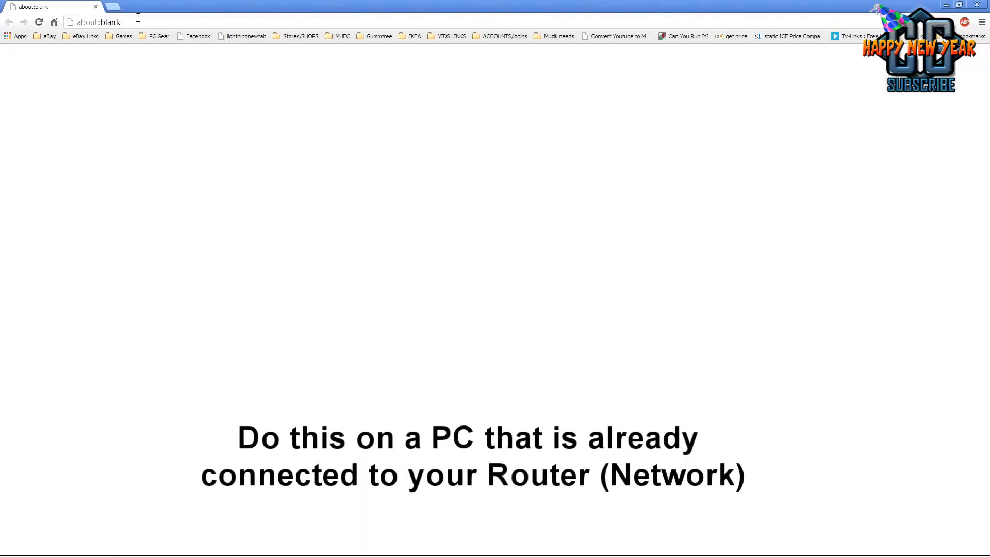
pyautogui.moveTo(3, 23)
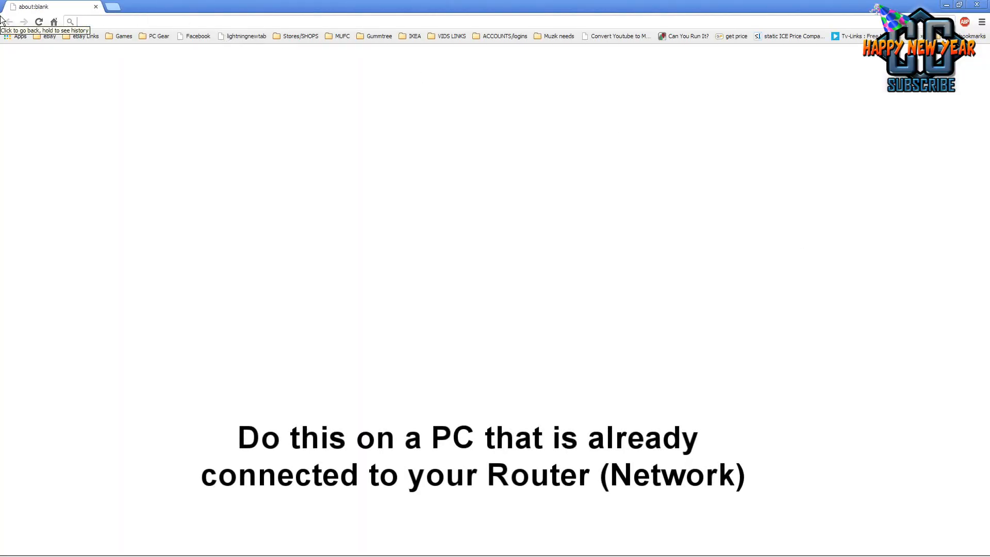
pyautogui.write('192.168.0.1')
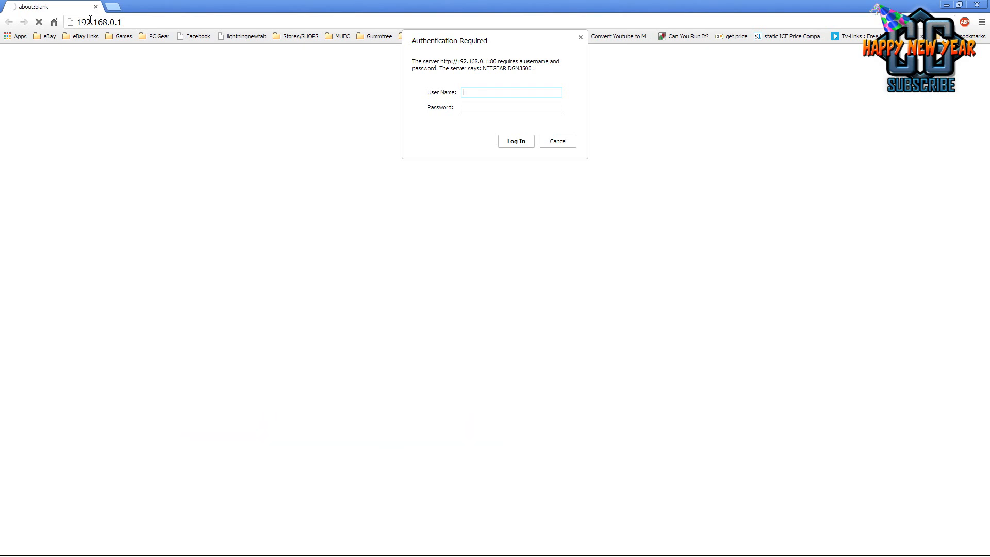
pyautogui.write('admin')
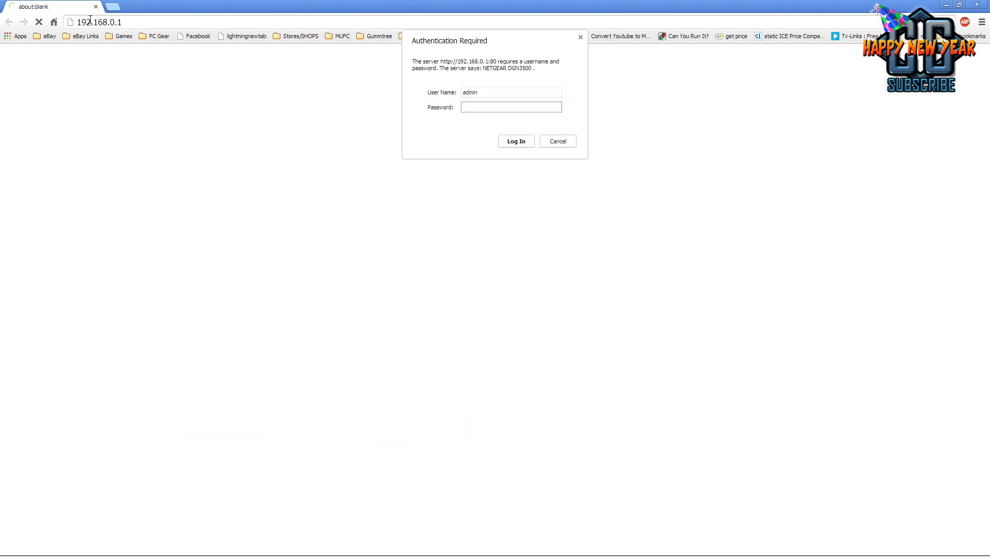
pyautogui.write('password')
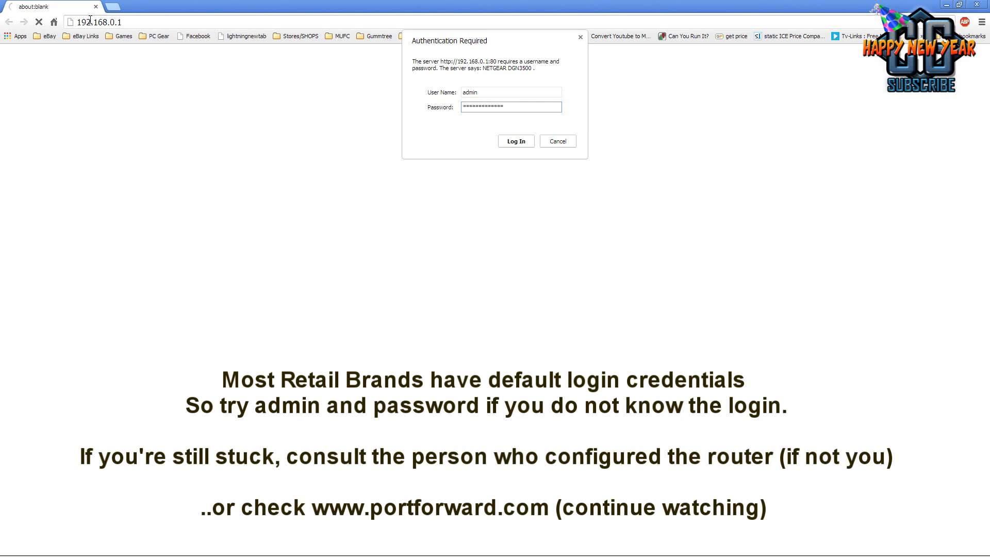
pyautogui.click(515, 141)
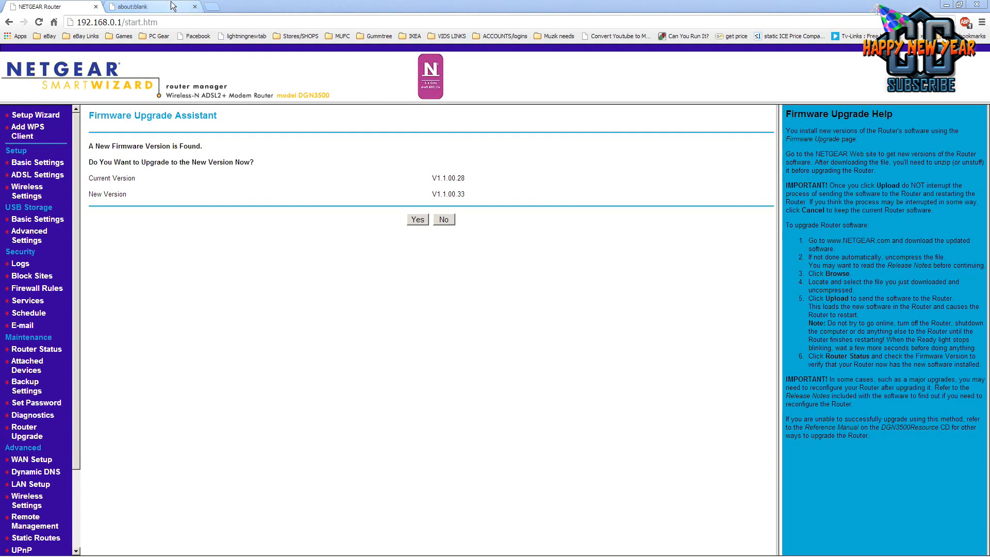
# - Open portforward.com's PS4 port forwarding guides
pyautogui.click(152, 6)
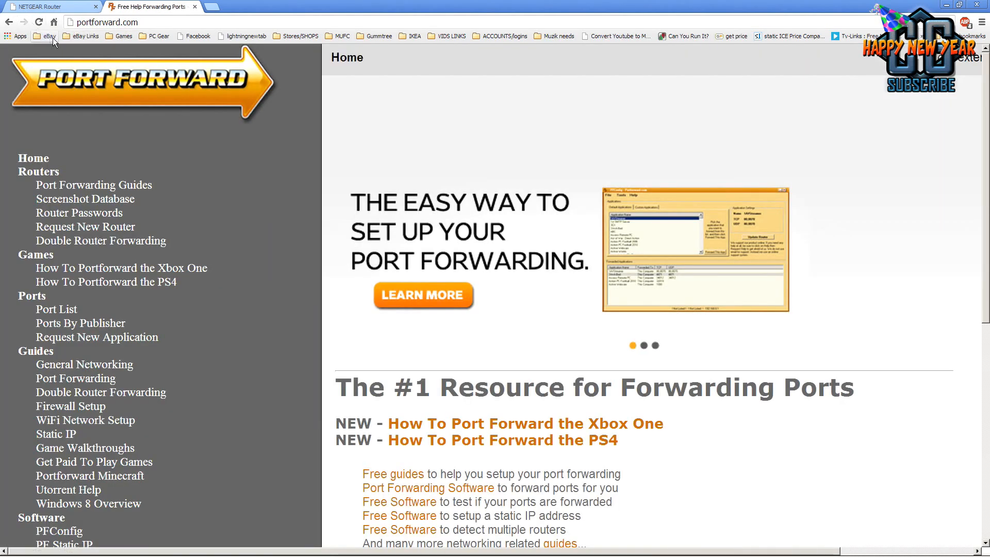
pyautogui.moveTo(309, 192)
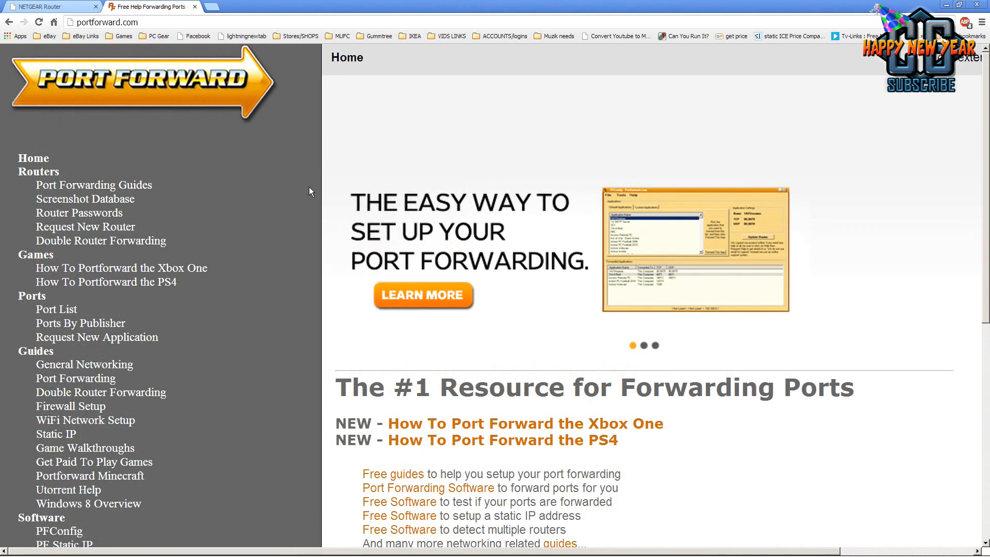
pyautogui.scroll(-3)
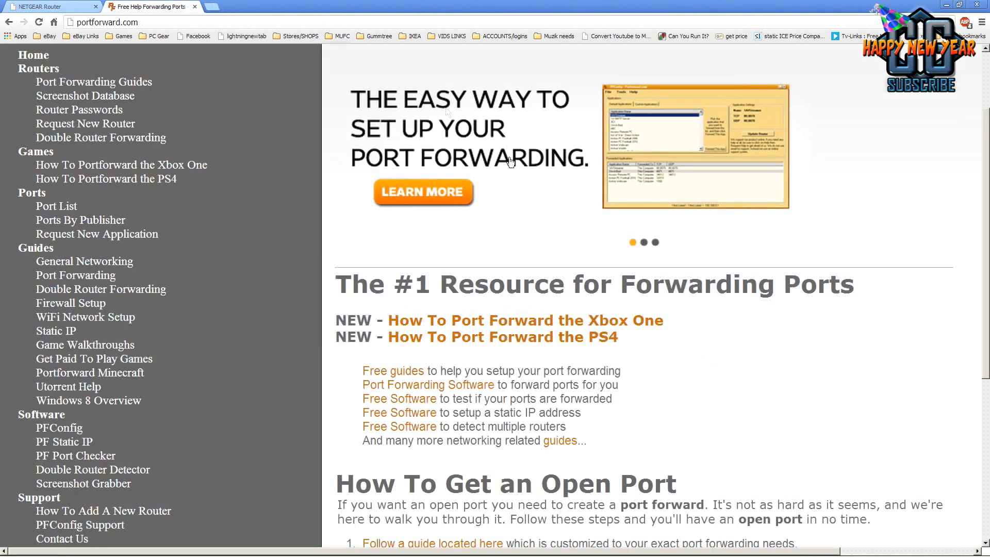
pyautogui.moveTo(450, 332)
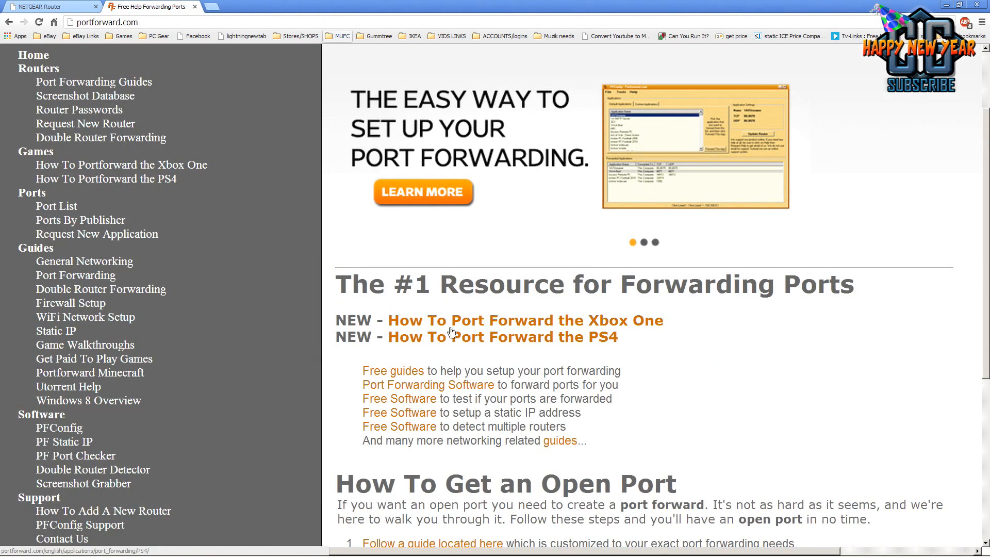
pyautogui.scroll(-3)
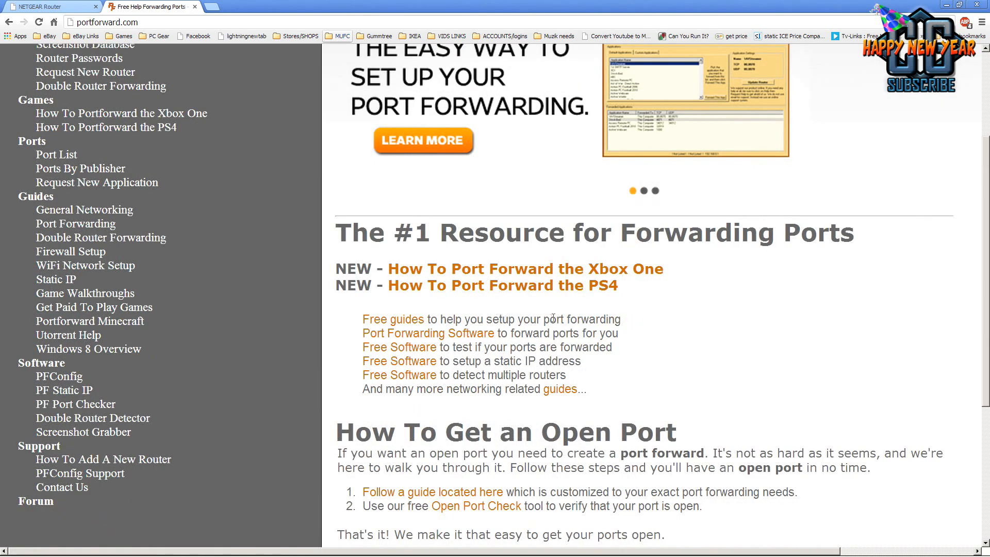
pyautogui.moveTo(563, 309)
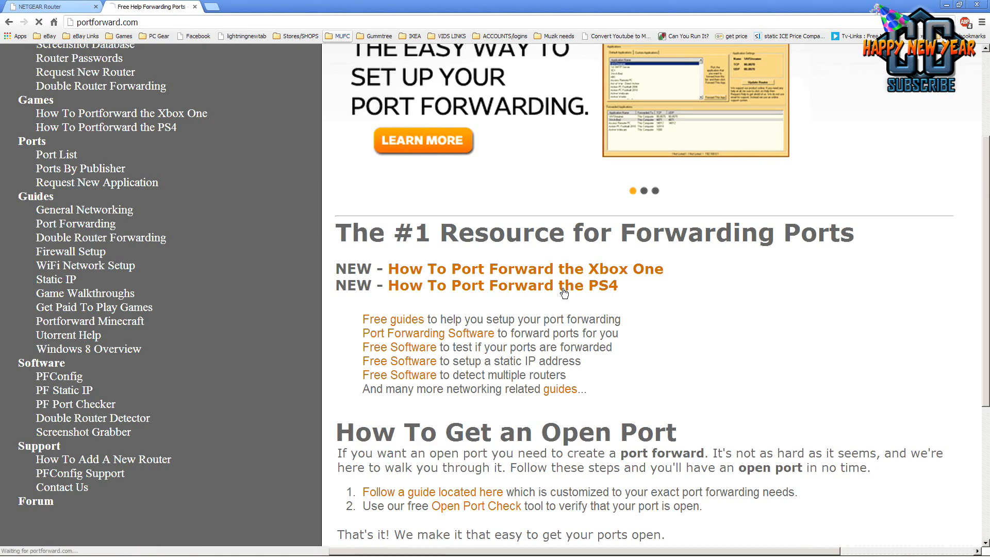
pyautogui.click(503, 284)
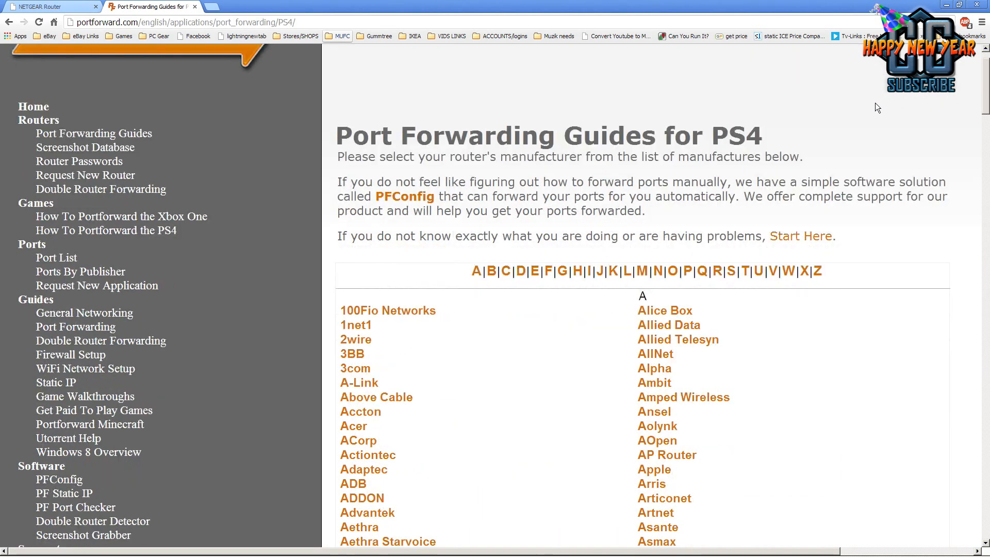
# - Jump to manufacturers under N and open the Netgear router model list
pyautogui.scroll(-3)
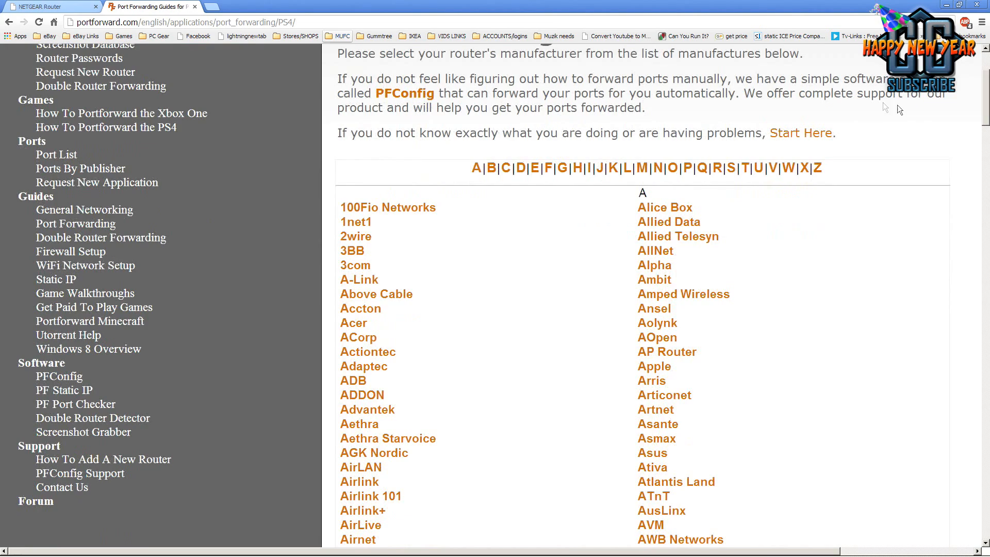
pyautogui.scroll(-3)
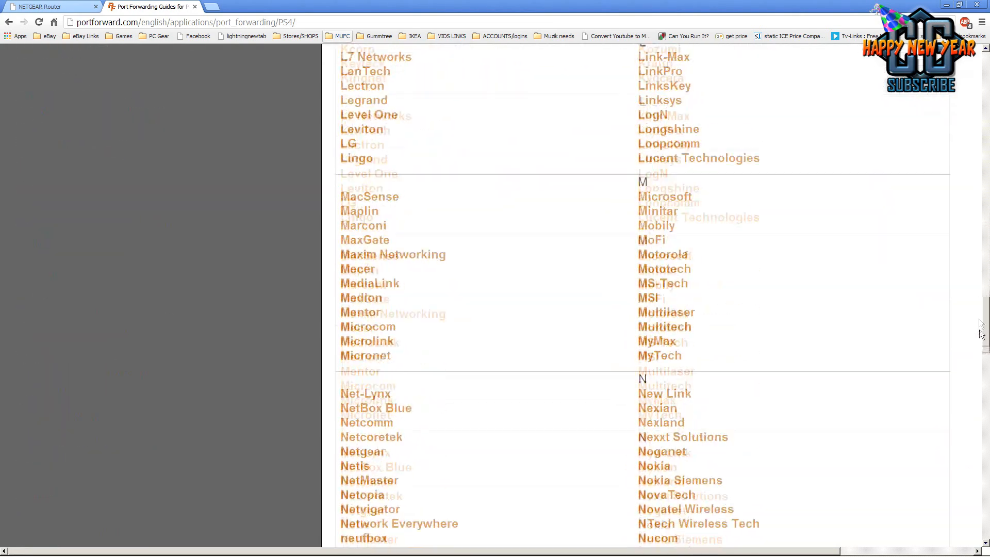
pyautogui.scroll(3)
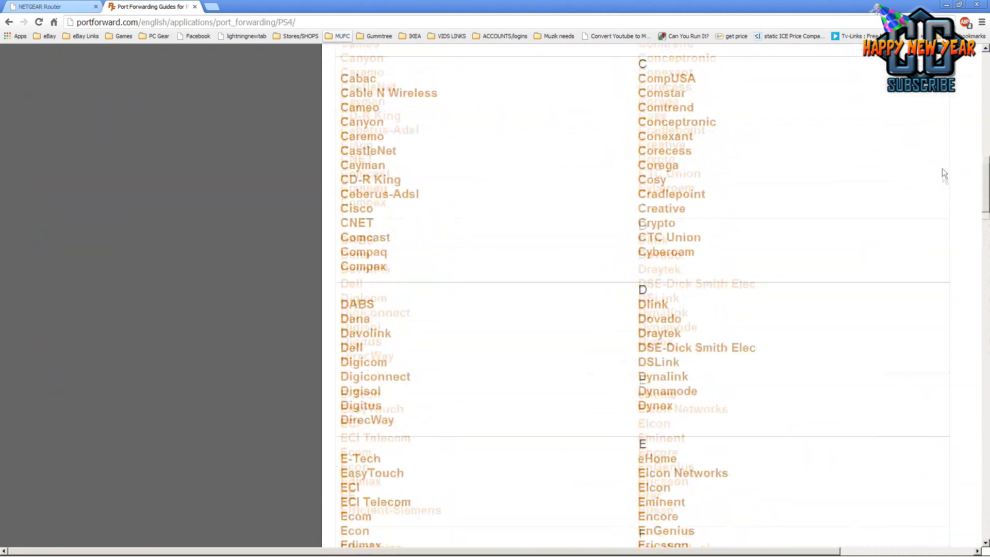
pyautogui.scroll(3)
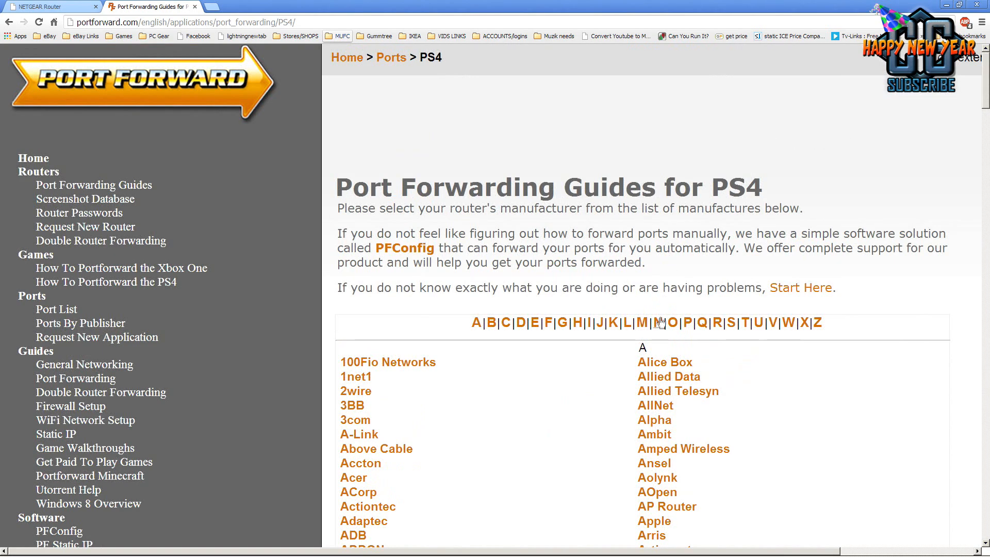
pyautogui.click(643, 323)
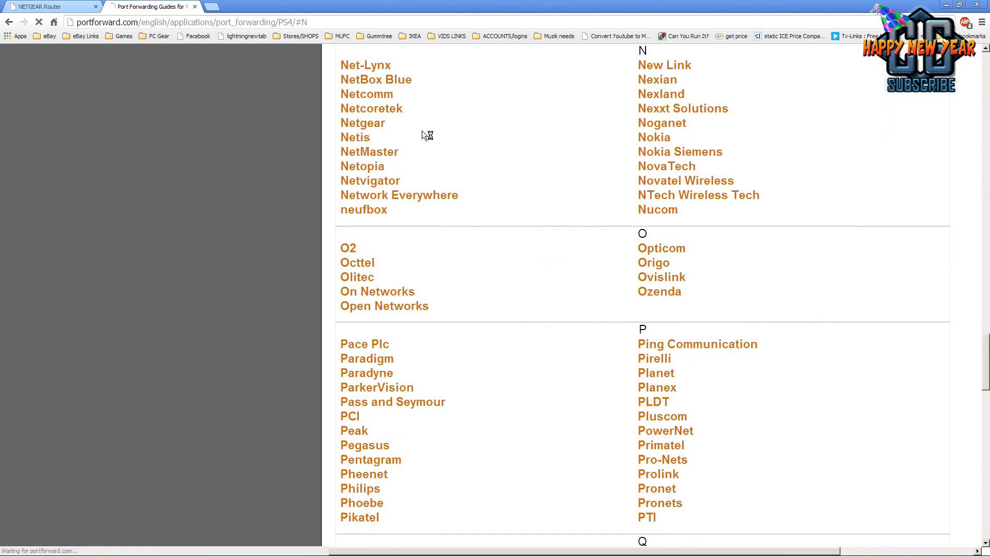
pyautogui.click(362, 123)
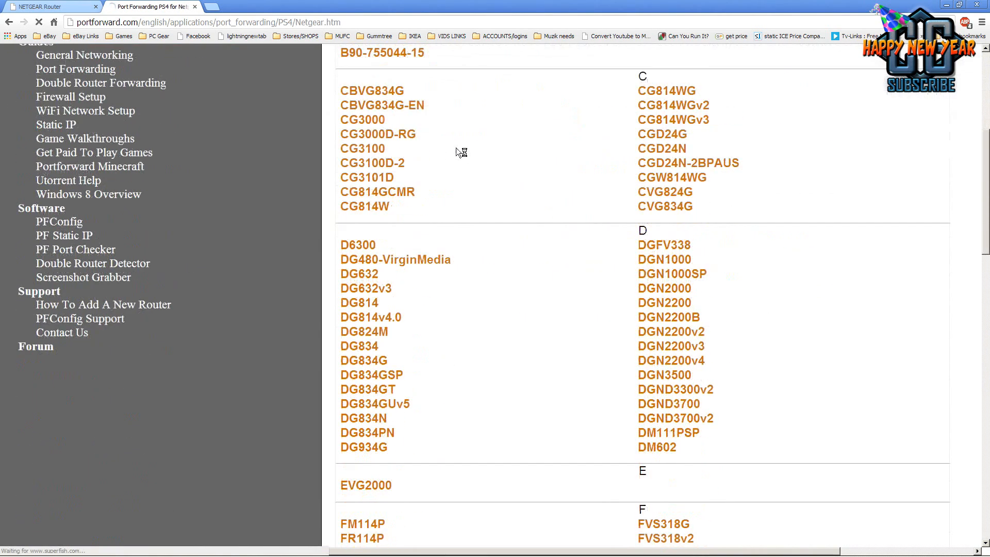
pyautogui.moveTo(671, 360)
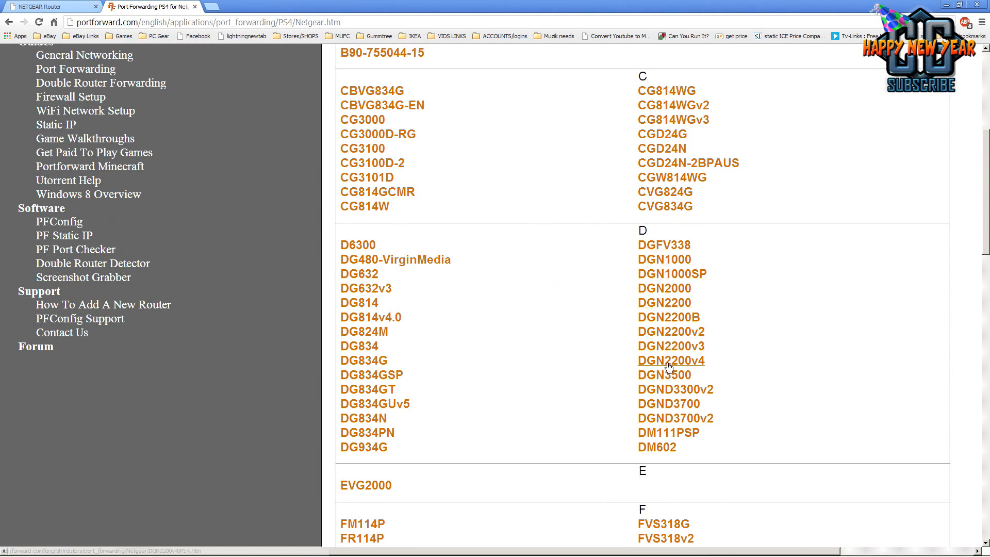
pyautogui.moveTo(664, 375)
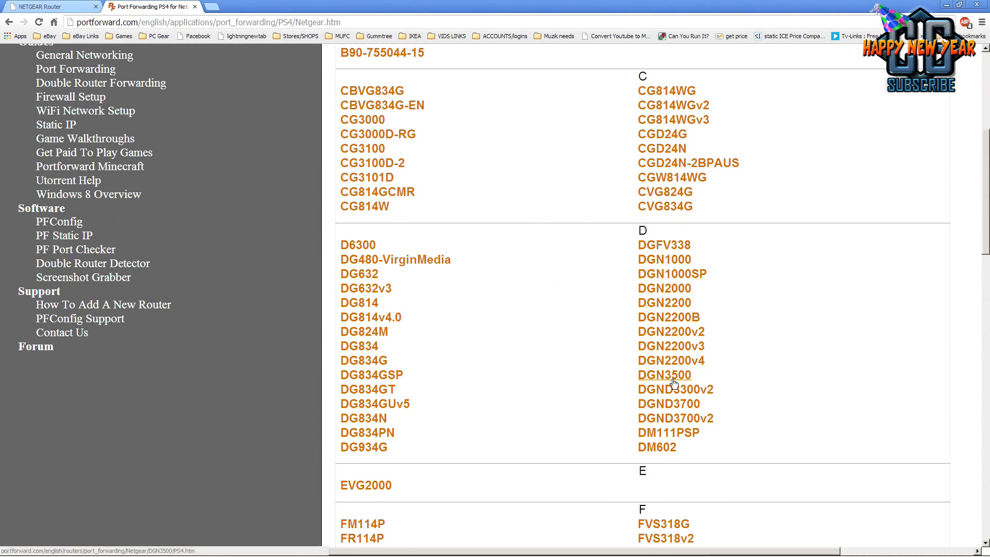
# - Open the DGN3500 guide and enter 50 as the static IP ending (192.168.1.50)
pyautogui.click(663, 374)
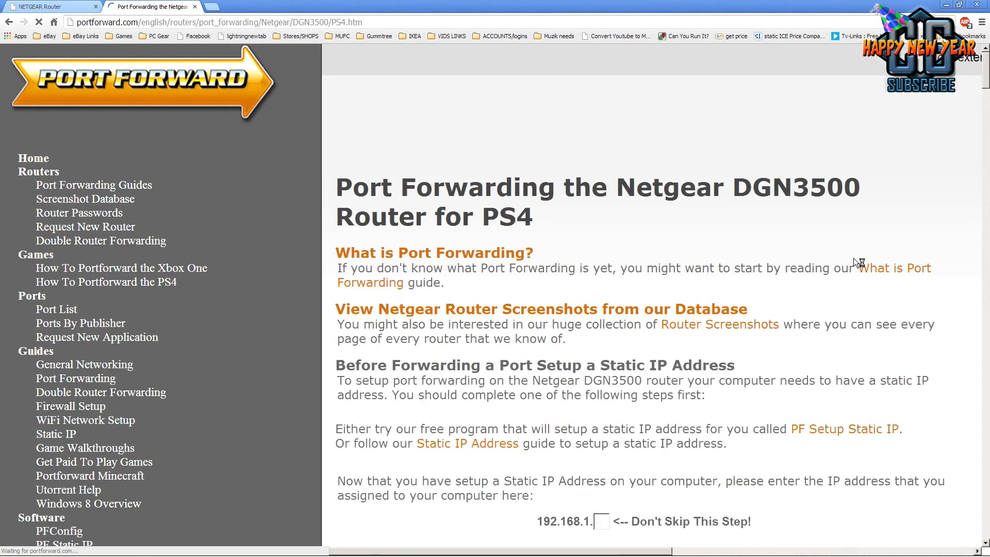
pyautogui.scroll(-3)
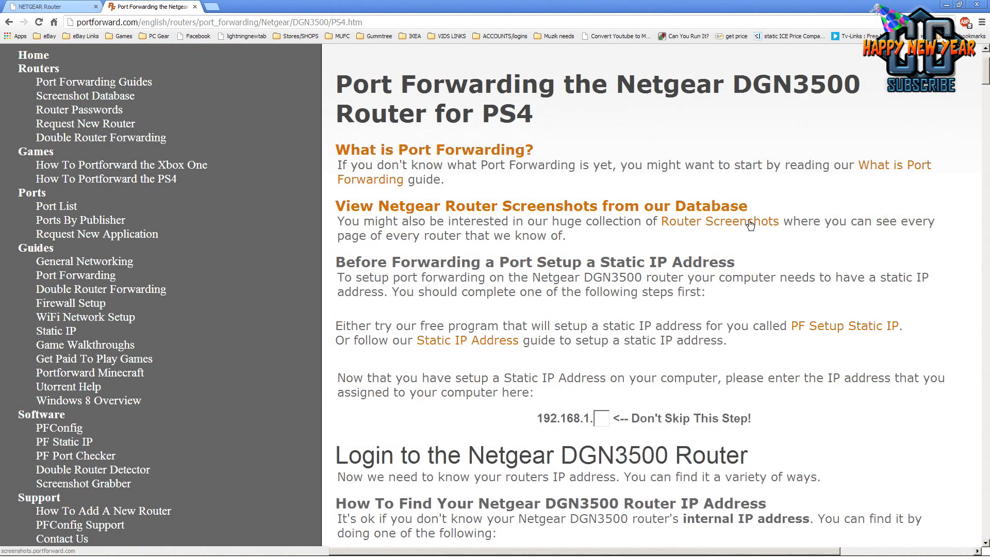
pyautogui.moveTo(621, 303)
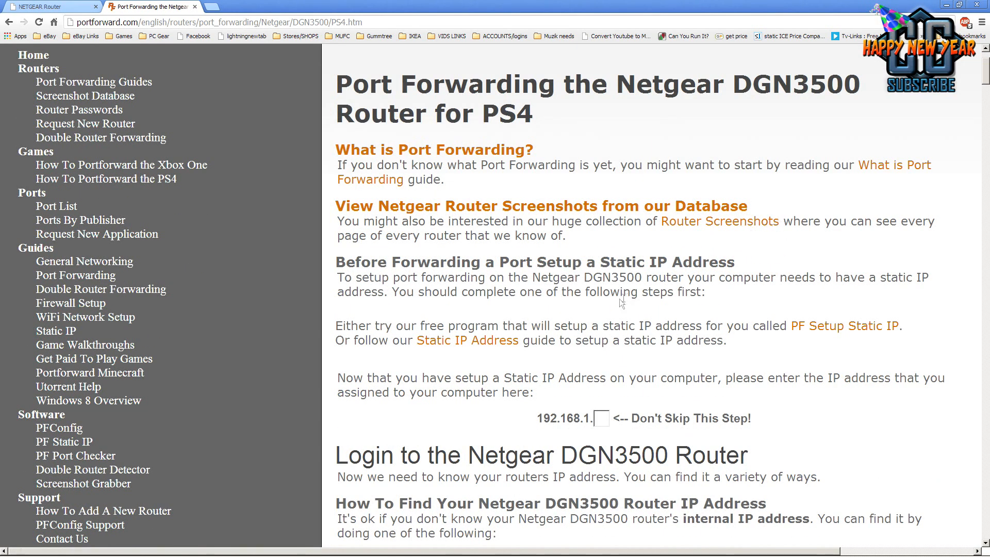
pyautogui.click(597, 418)
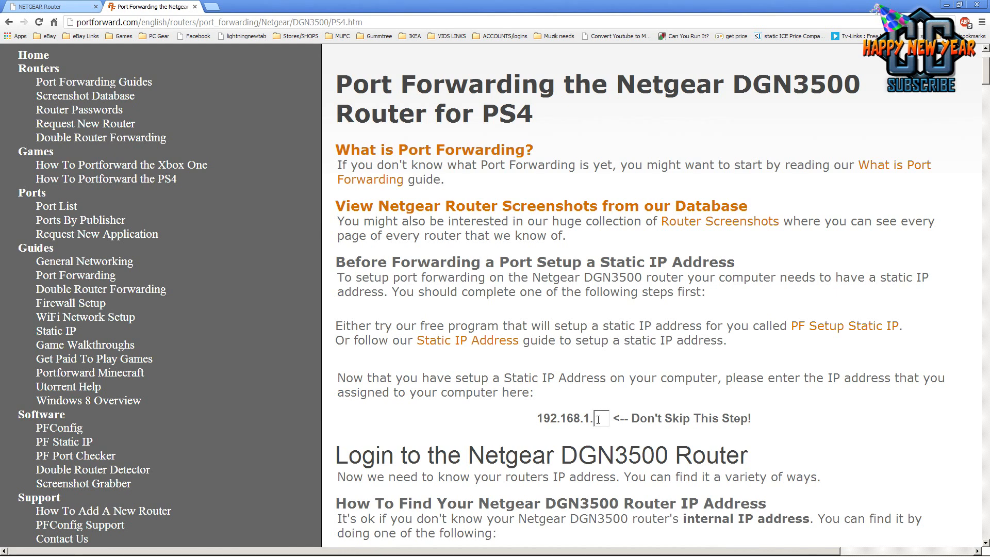
pyautogui.moveTo(679, 315)
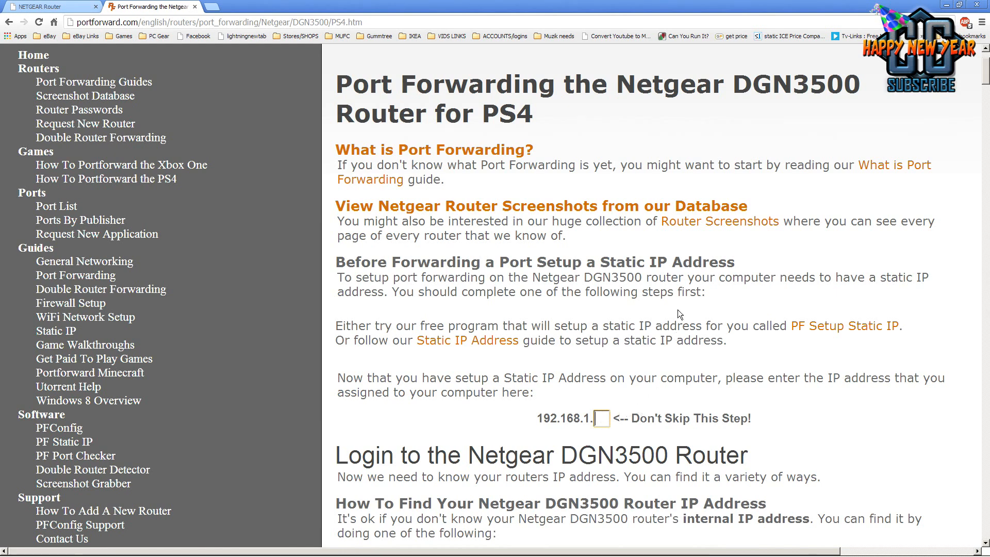
pyautogui.write('50')
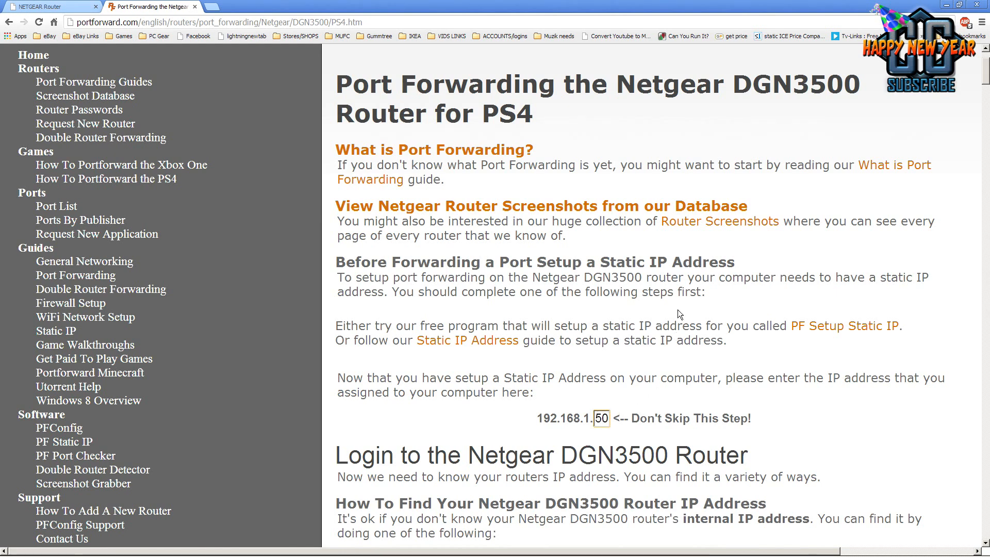
pyautogui.moveTo(742, 304)
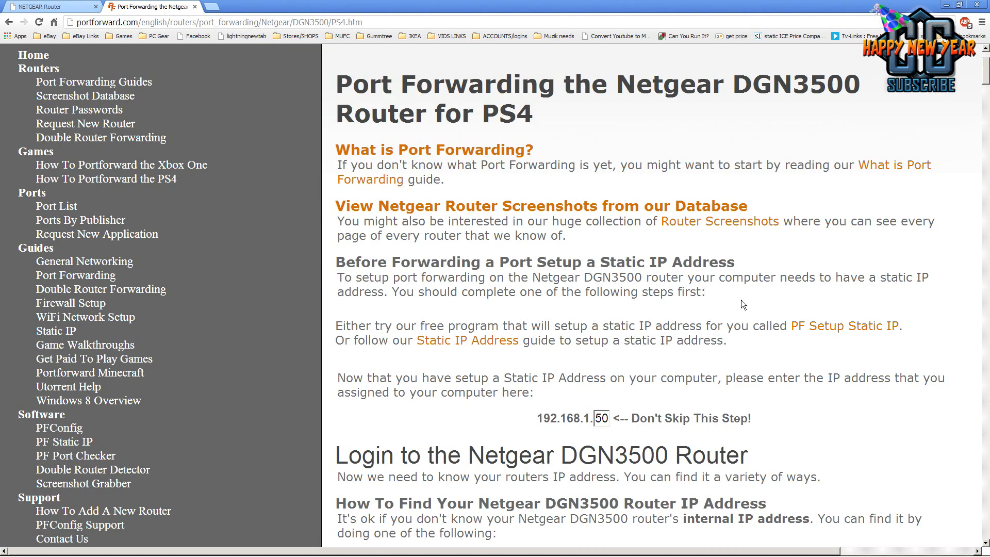
# - Scroll the DGN3500 guide down to Forward Ports and the Services screenshots
pyautogui.scroll(-3)
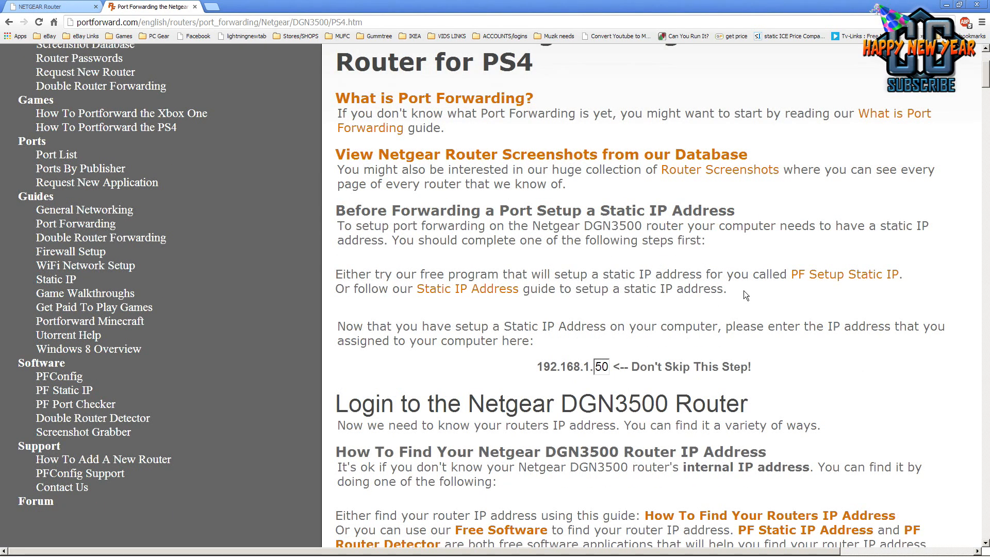
pyautogui.scroll(-3)
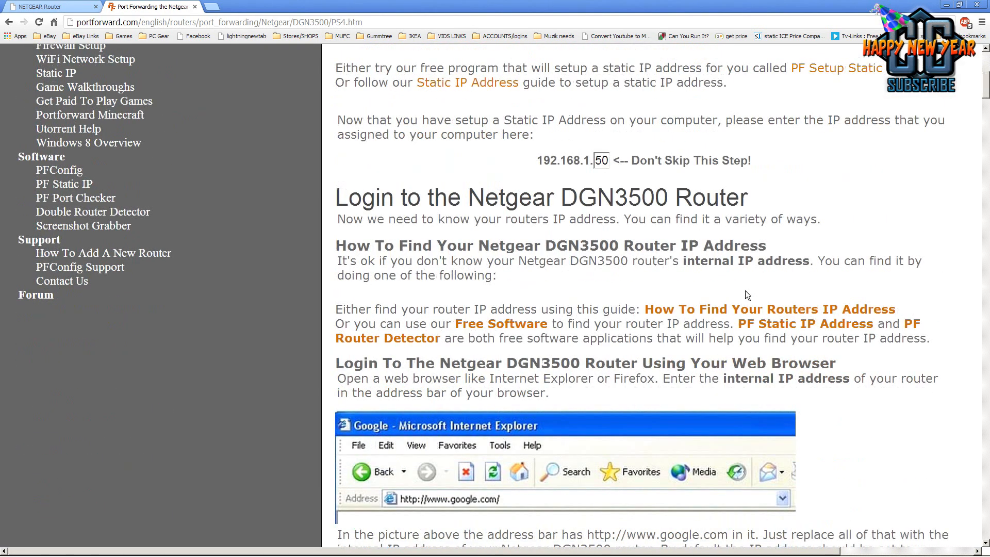
pyautogui.scroll(-3)
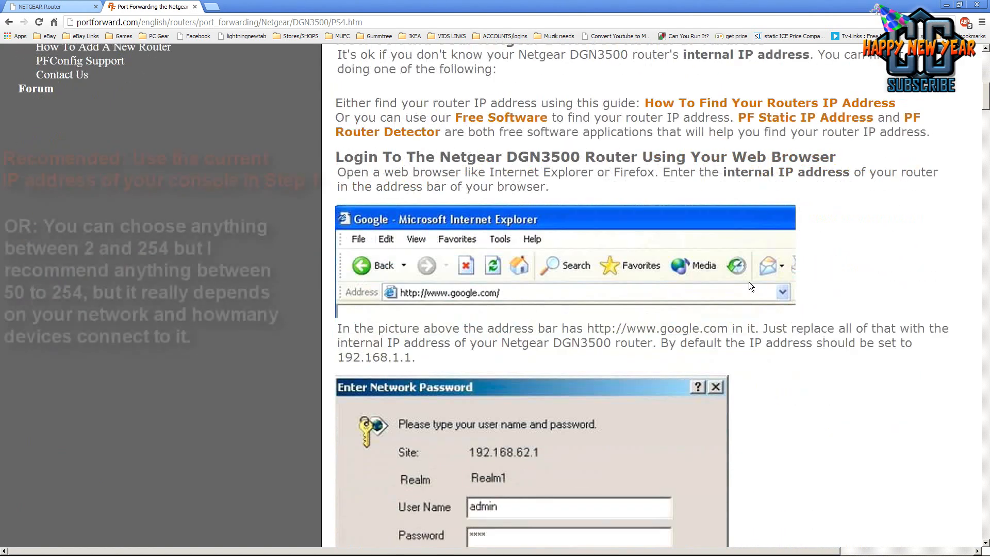
pyautogui.scroll(-3)
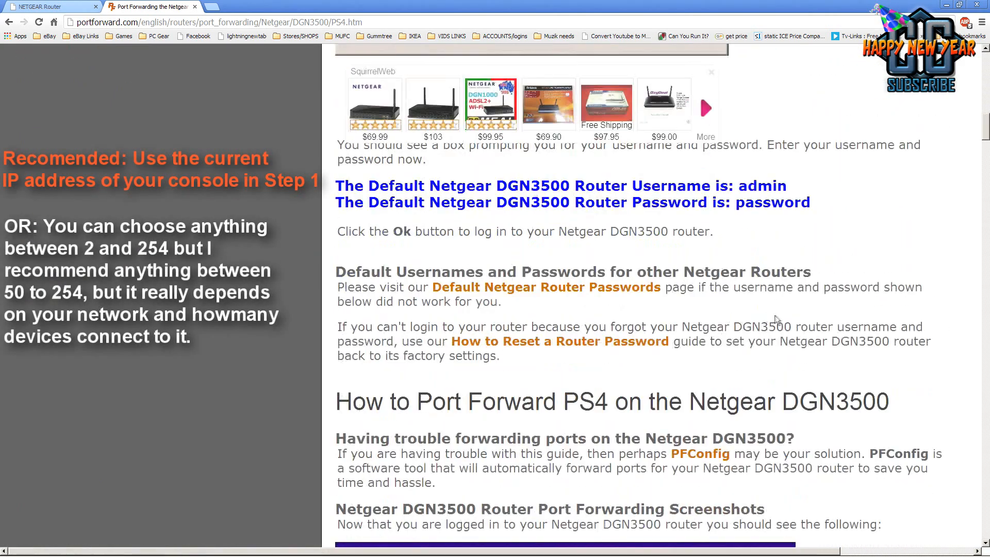
pyautogui.scroll(-3)
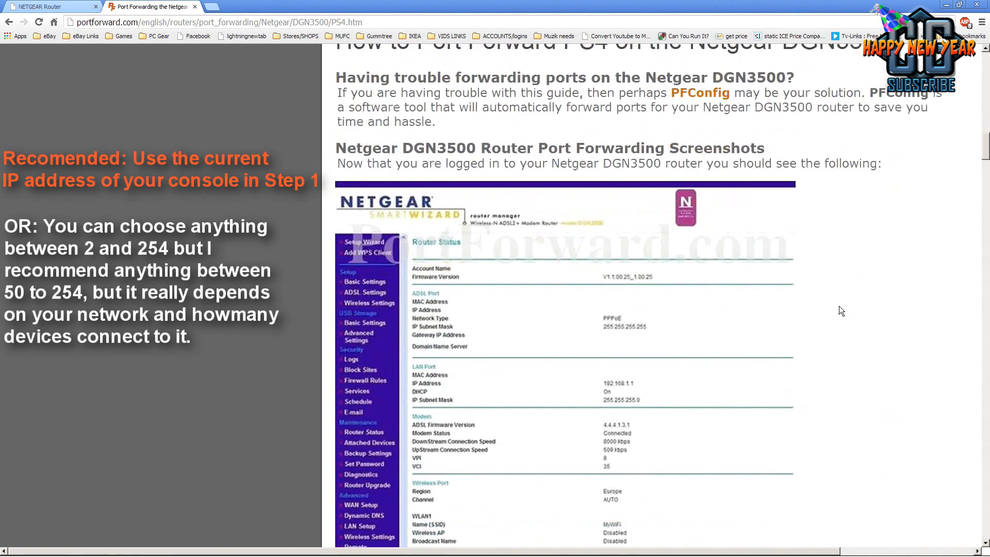
pyautogui.scroll(-3)
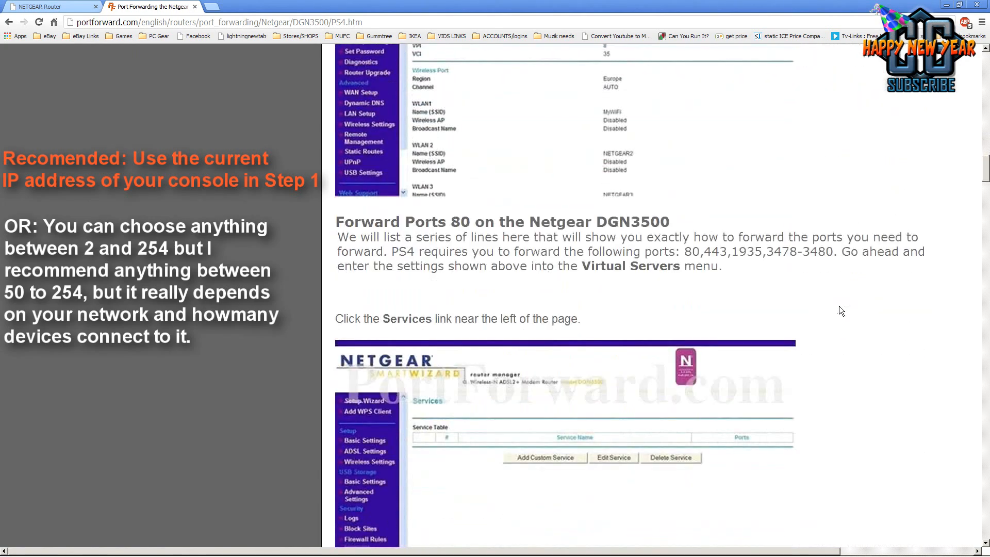
pyautogui.scroll(-3)
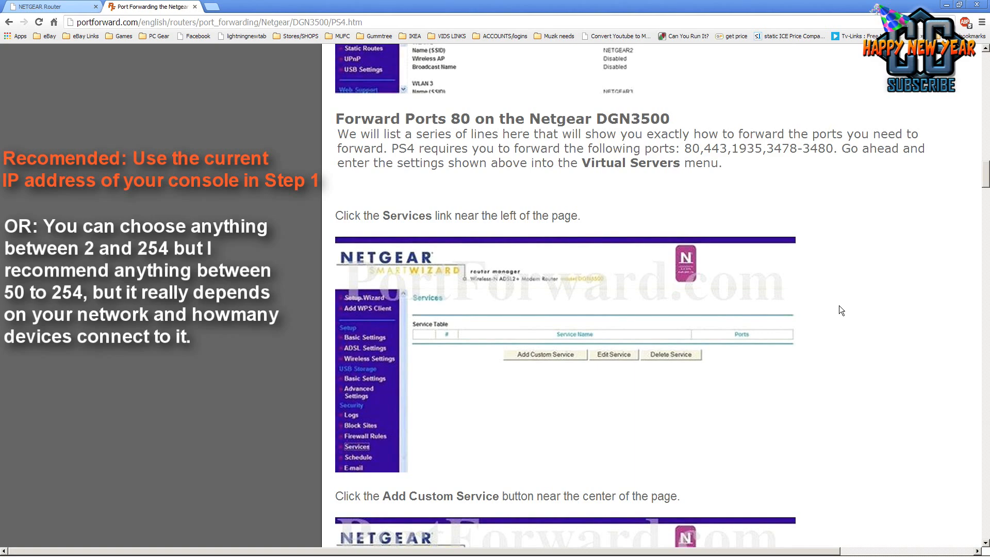
pyautogui.scroll(-3)
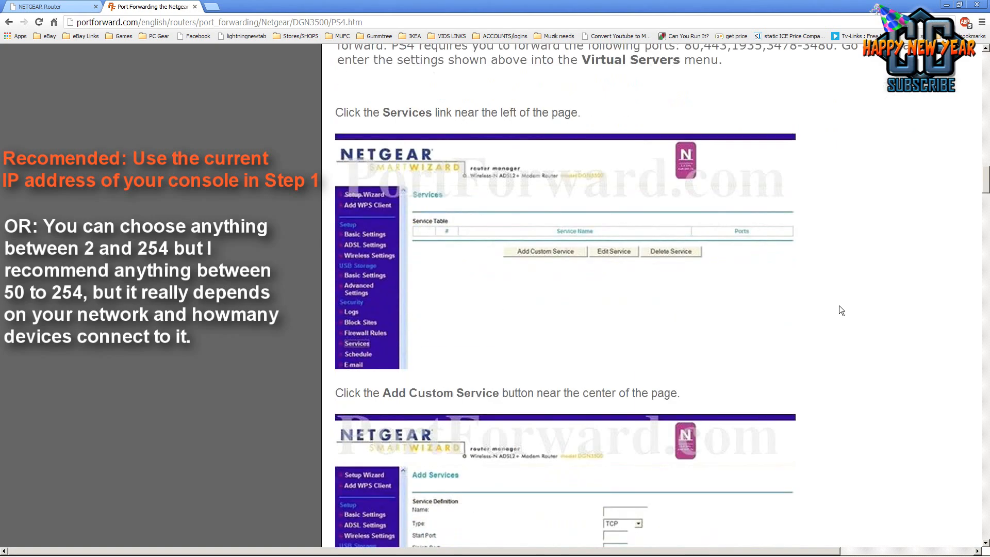
pyautogui.click(47, 6)
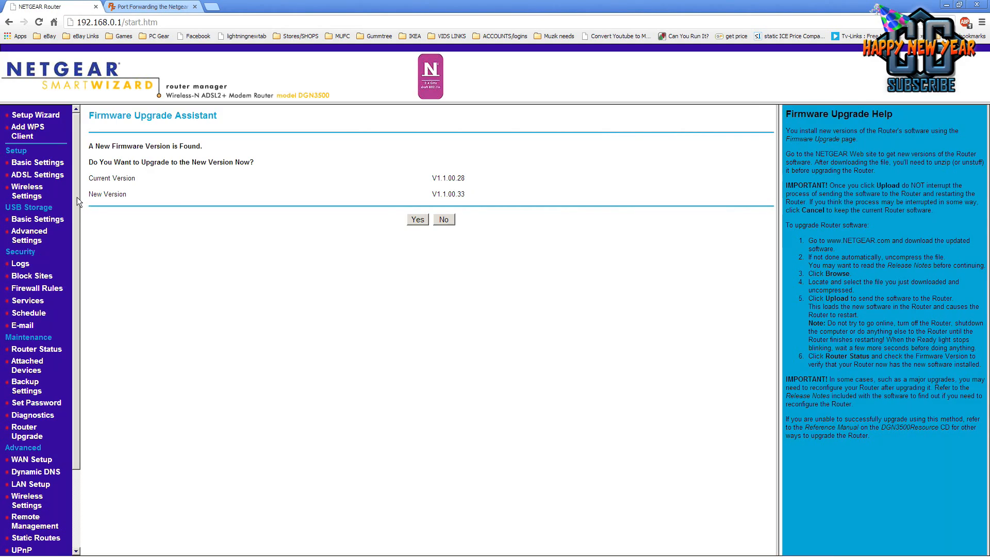
# - Visit the router's Services page, then return to the portforward.com guide
pyautogui.click(152, 7)
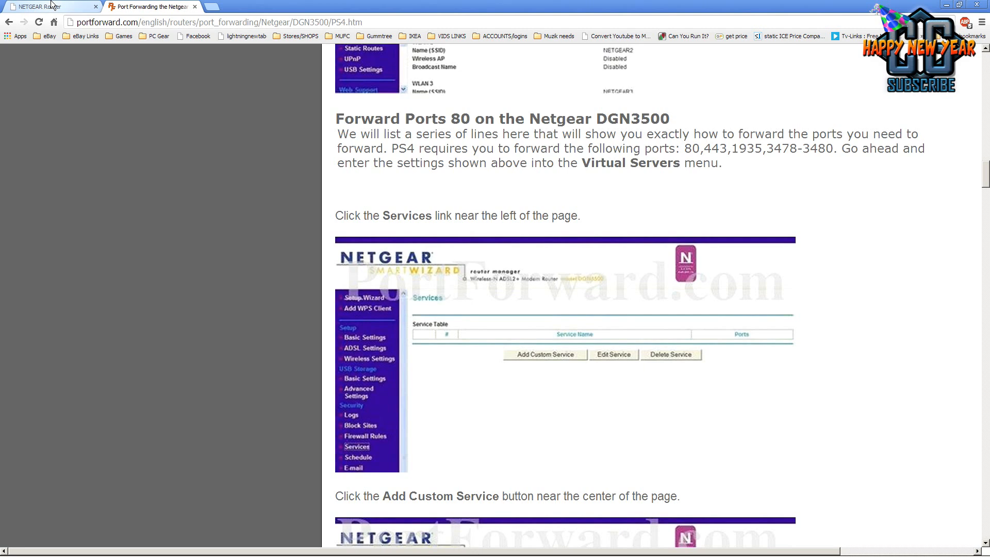
pyautogui.moveTo(155, 6)
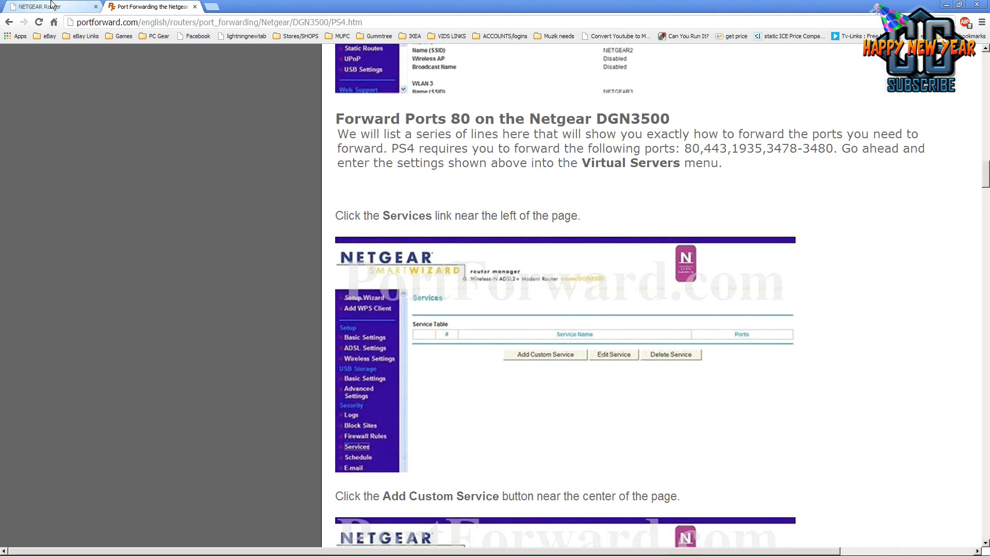
# - Open an empty Add Custom Service form, checking the guide's PS4 port list
pyautogui.click(51, 6)
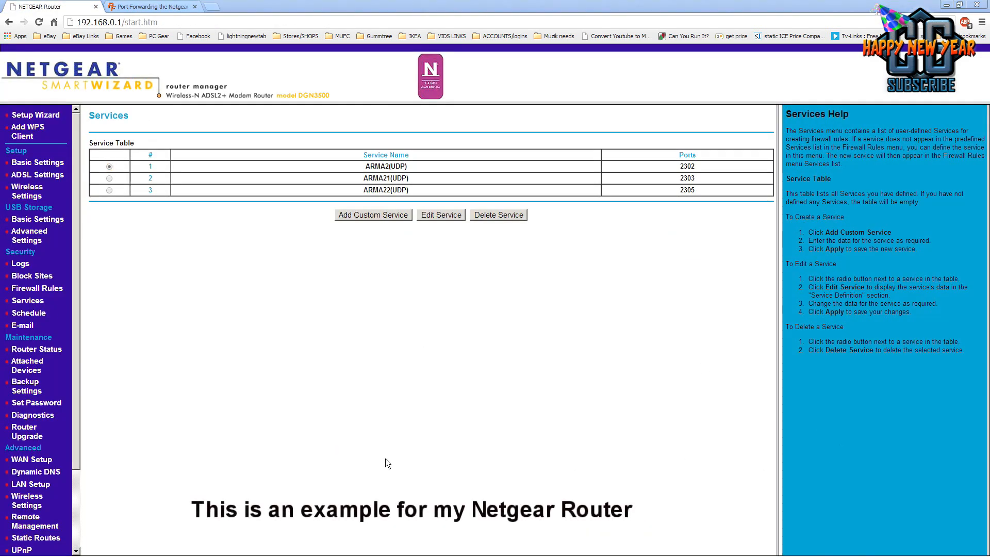
pyautogui.moveTo(355, 221)
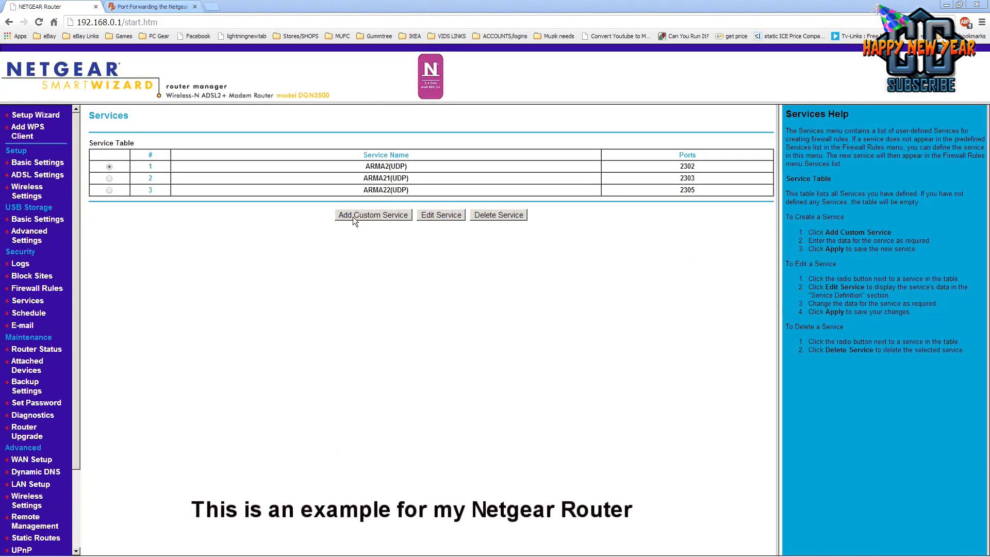
pyautogui.click(372, 214)
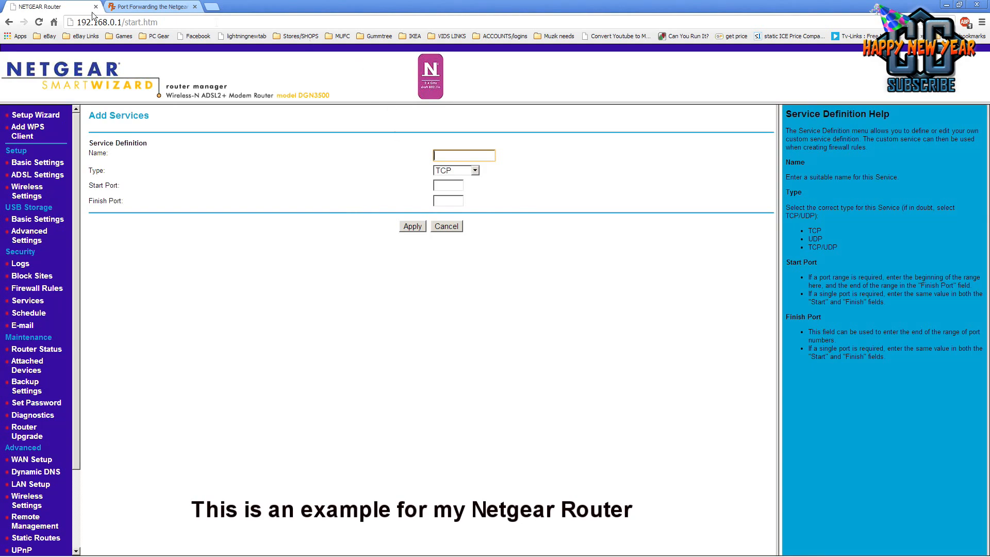
pyautogui.click(151, 6)
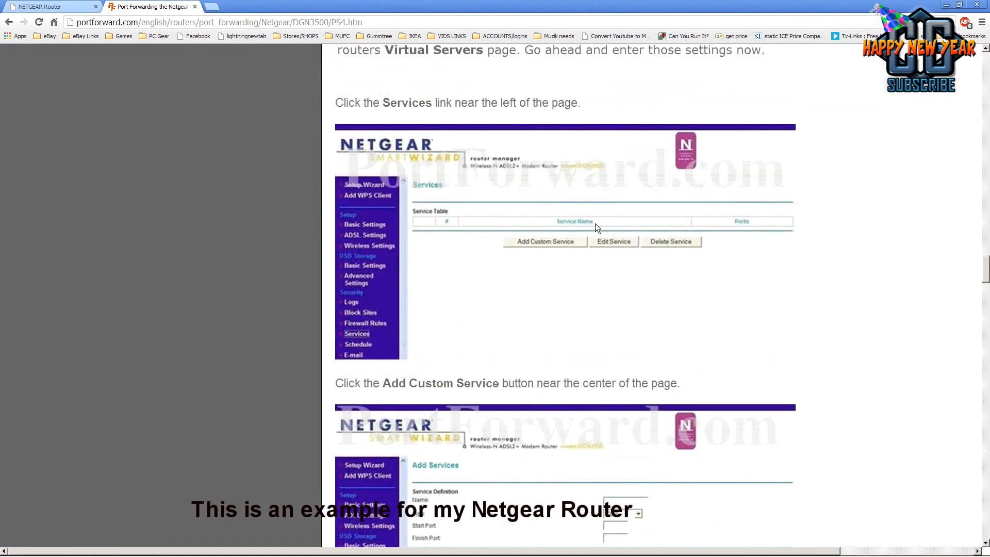
pyautogui.scroll(3)
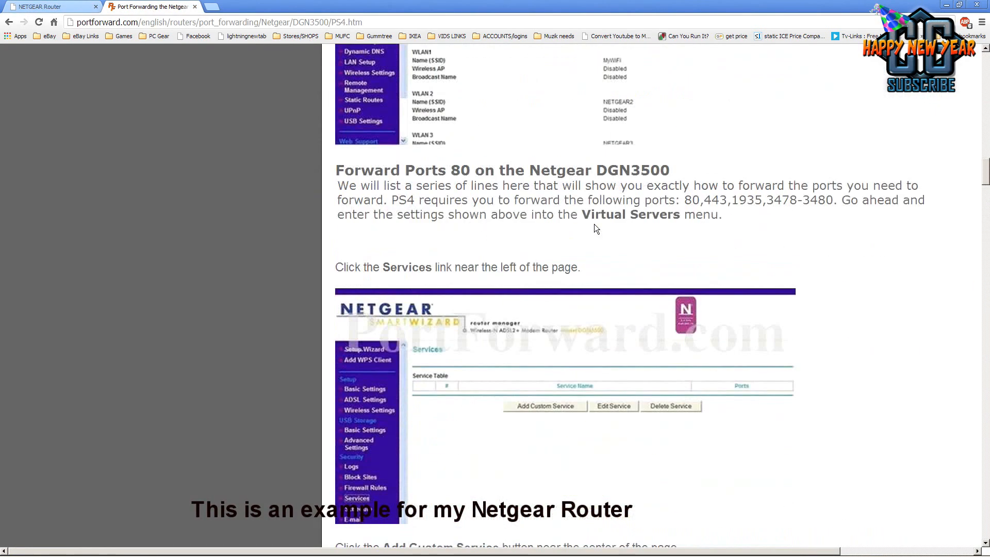
pyautogui.scroll(3)
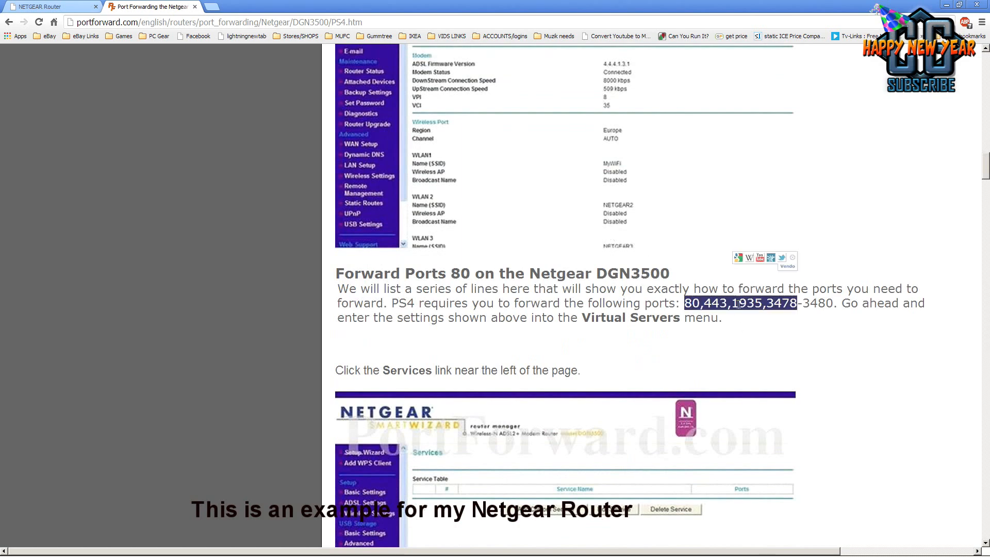
pyautogui.click(44, 6)
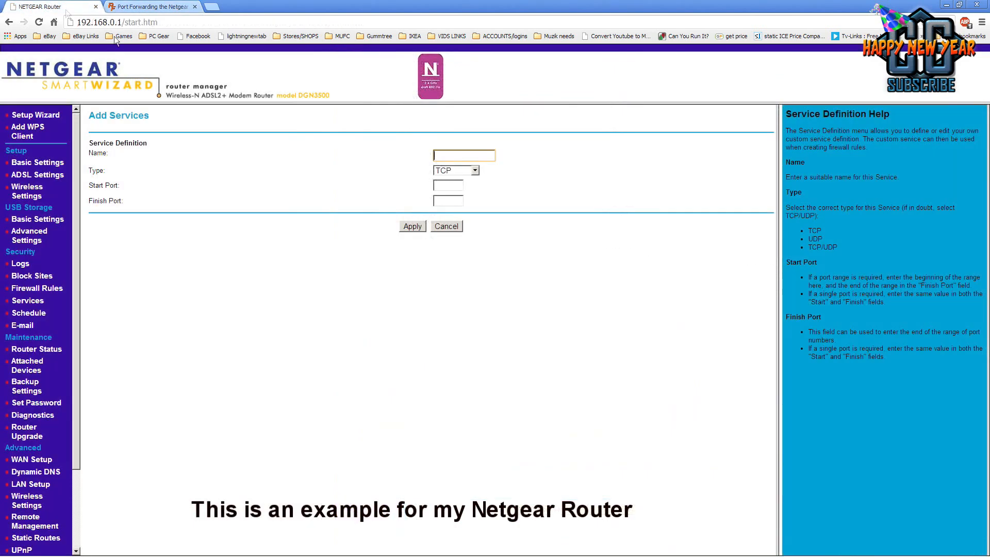
# - Create custom service PS41935, TCP/UDP, start and finish port 1935, and apply it
pyautogui.click(463, 155)
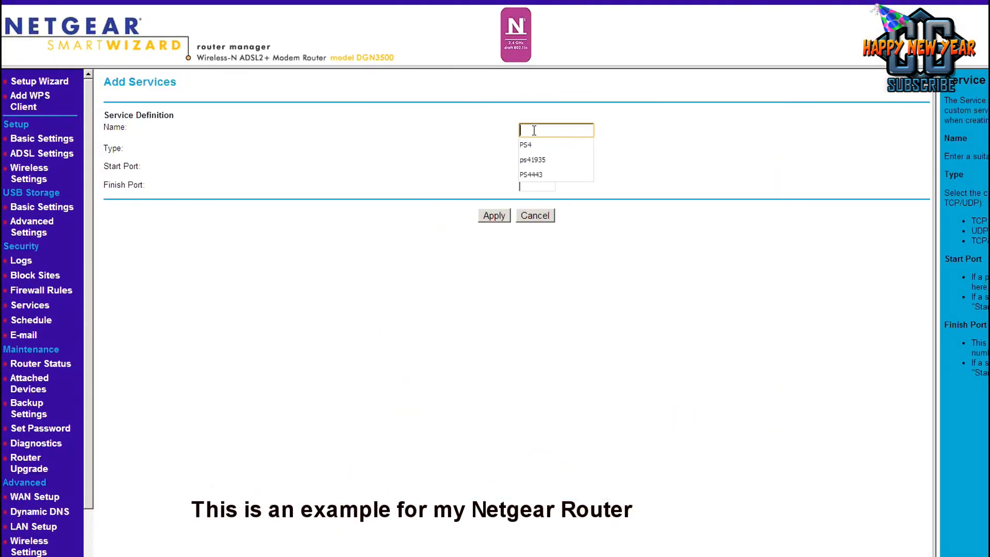
pyautogui.write('P')
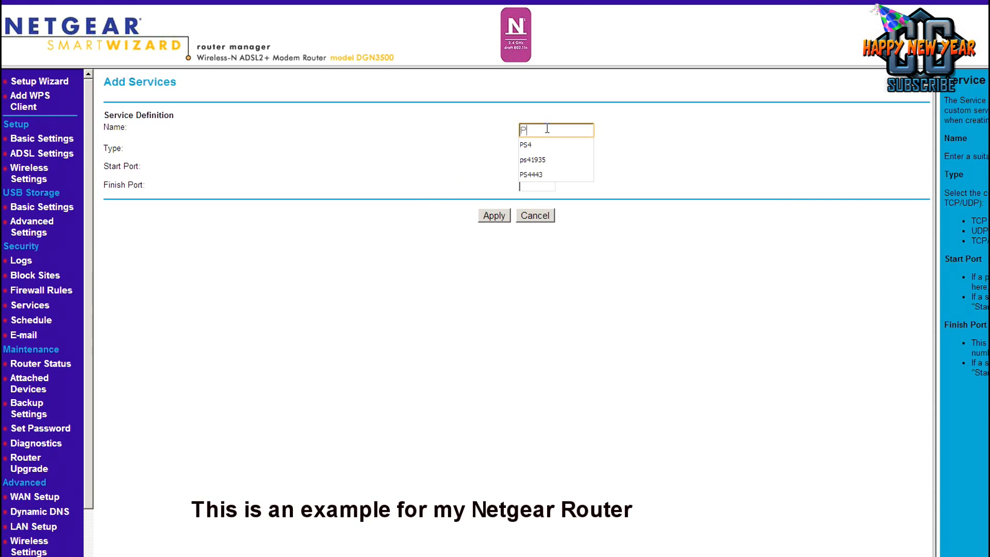
pyautogui.write('S5')
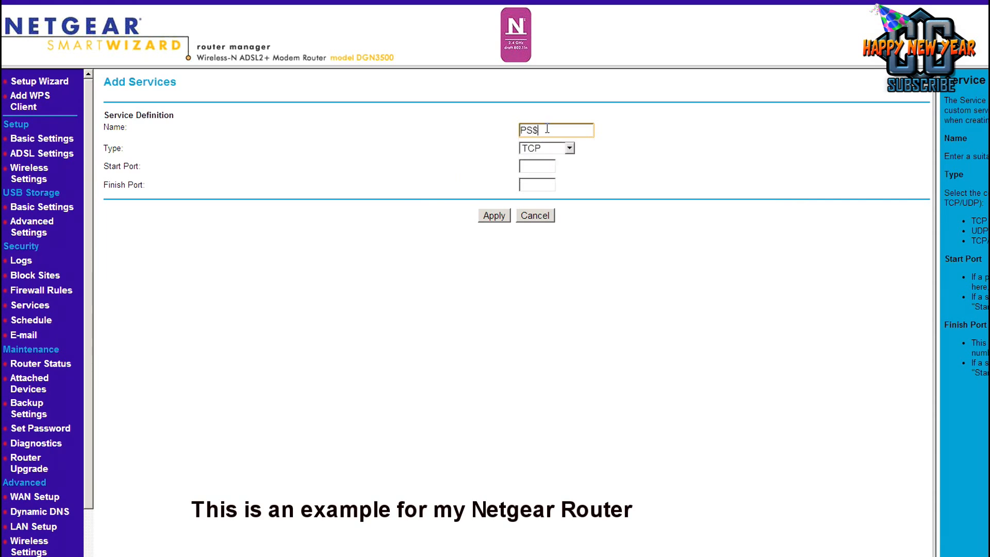
pyautogui.press('Backspace')
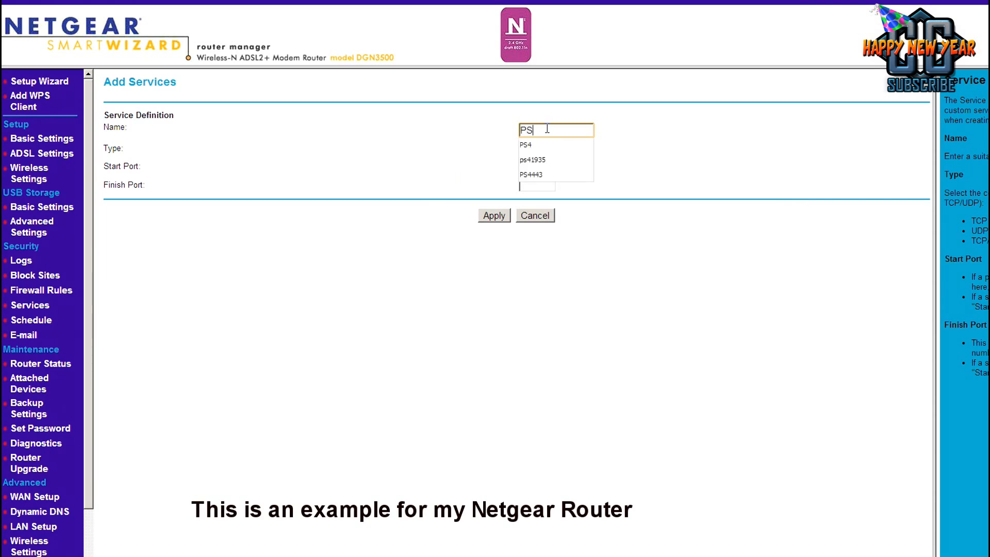
pyautogui.write('4')
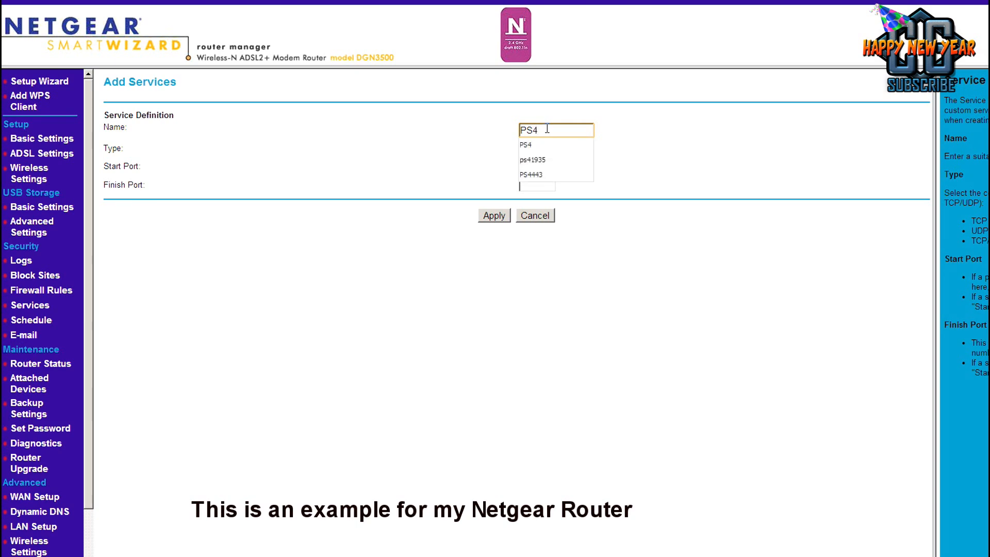
pyautogui.click(531, 159)
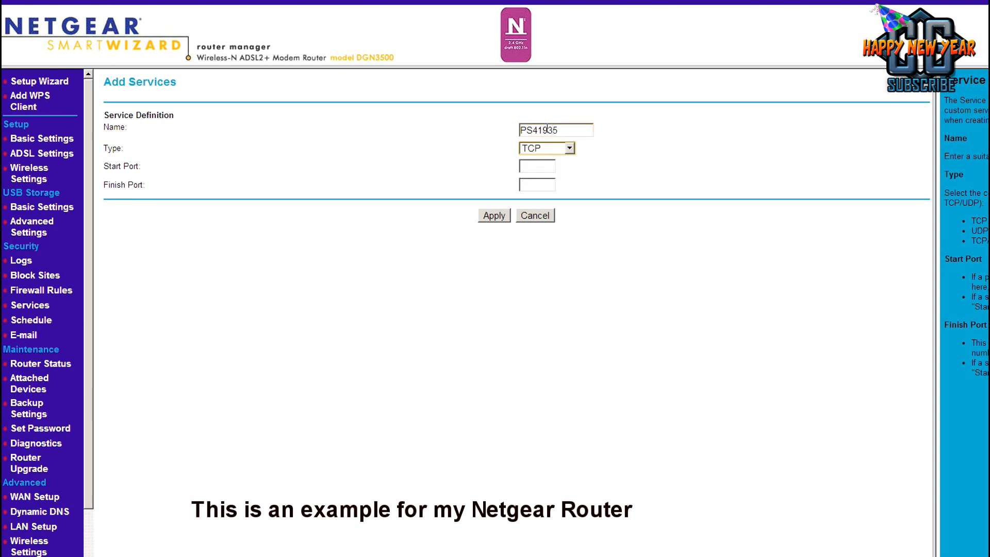
pyautogui.click(568, 148)
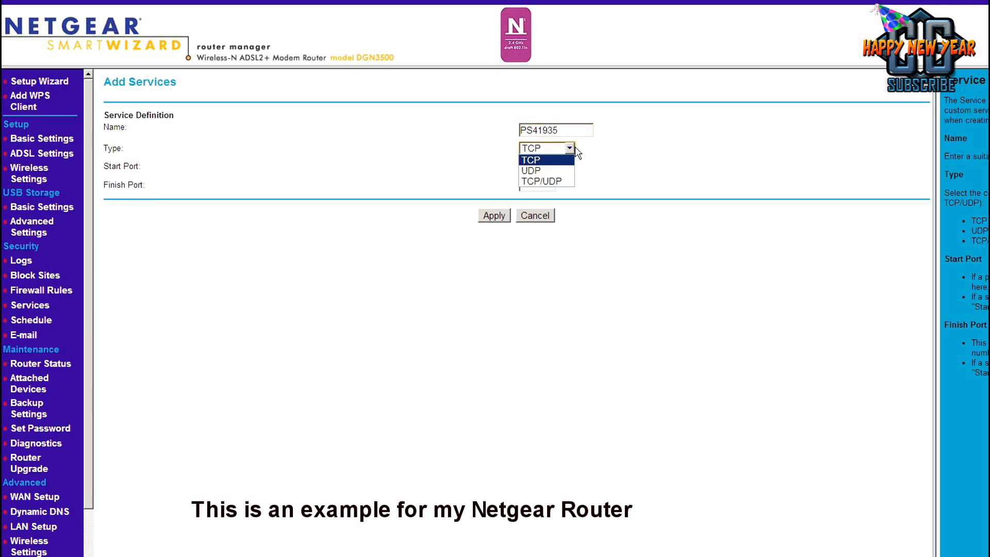
pyautogui.moveTo(546, 181)
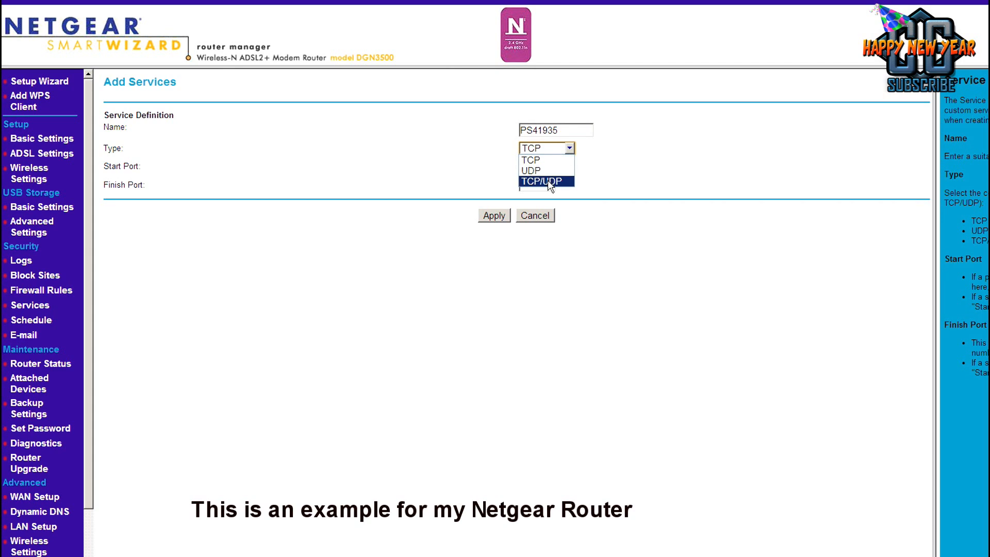
pyautogui.click(546, 181)
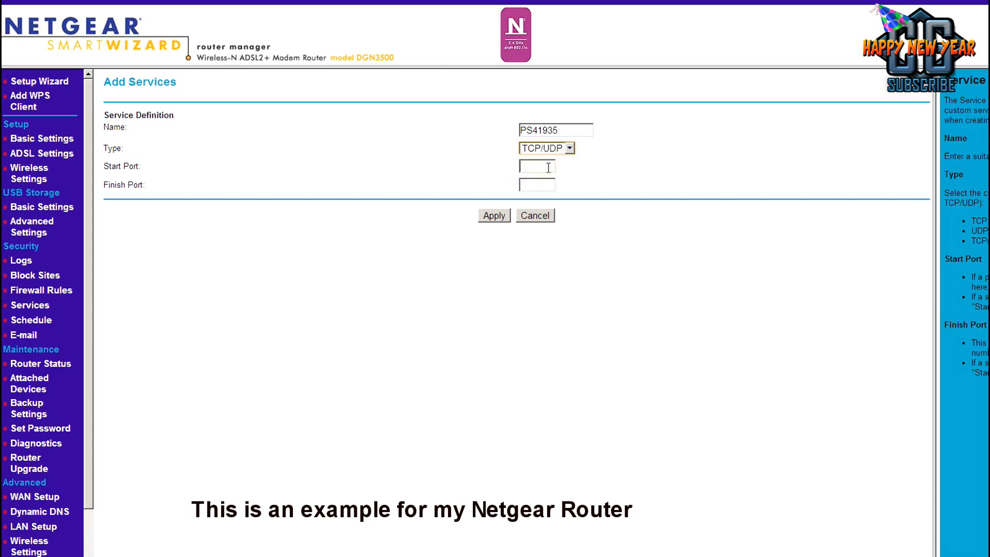
pyautogui.write('1935')
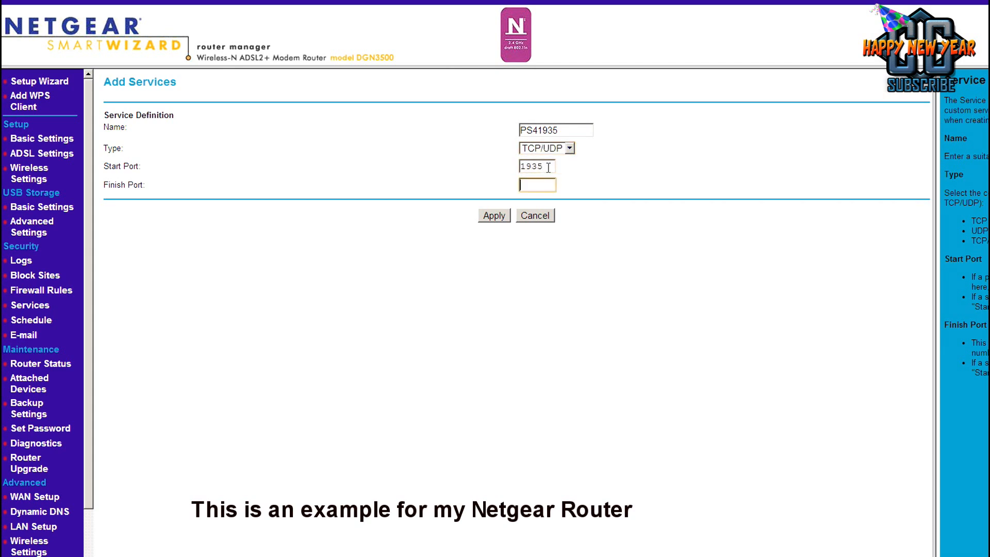
pyautogui.write('1935')
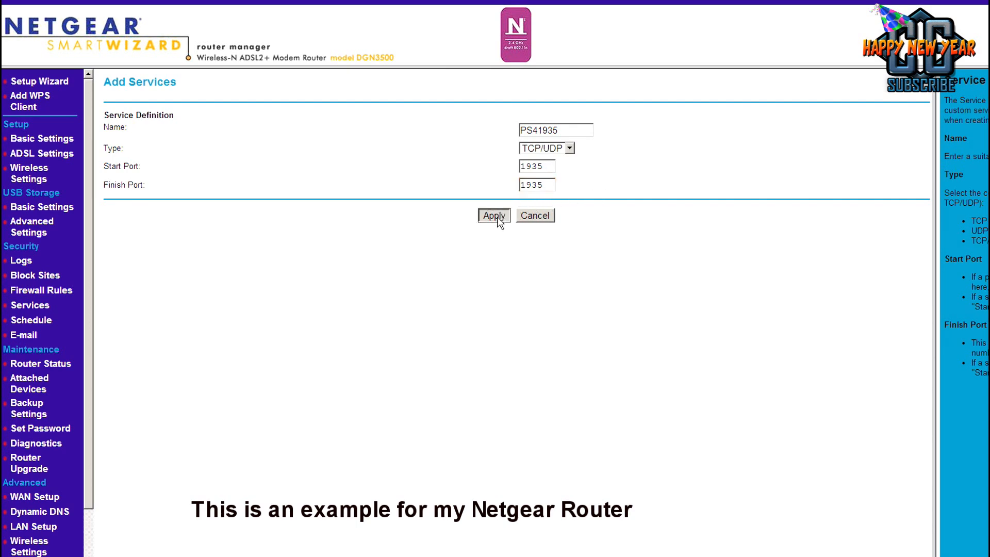
pyautogui.click(494, 215)
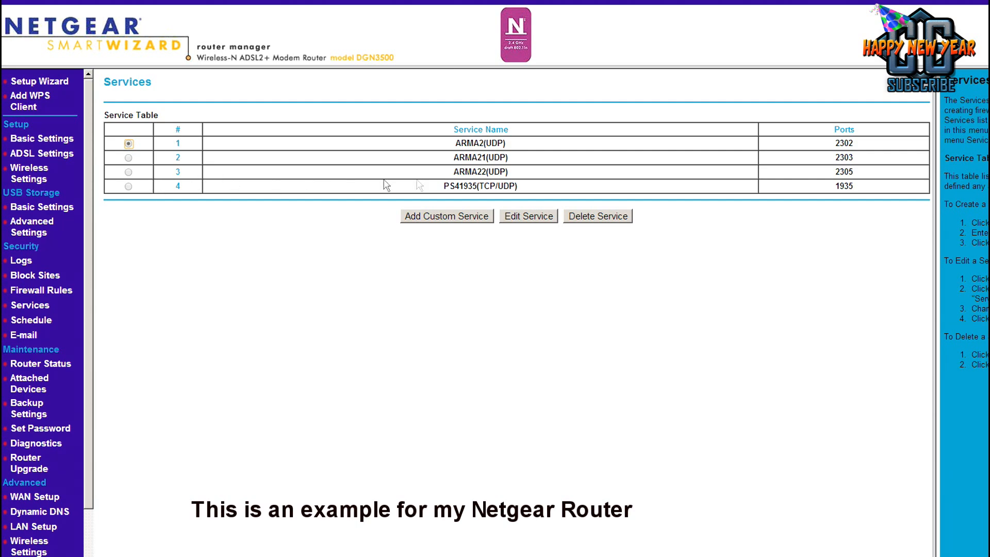
pyautogui.moveTo(615, 196)
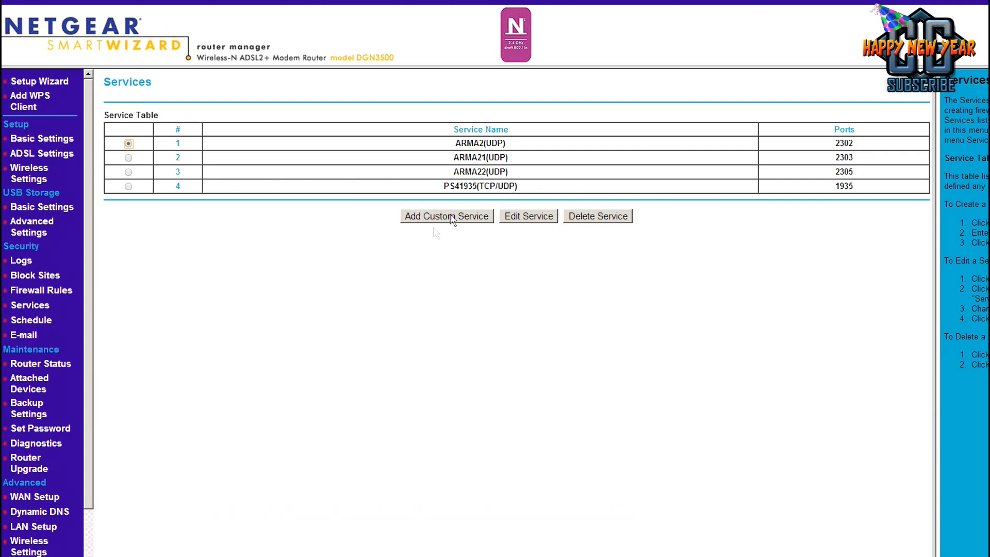
pyautogui.moveTo(71, 287)
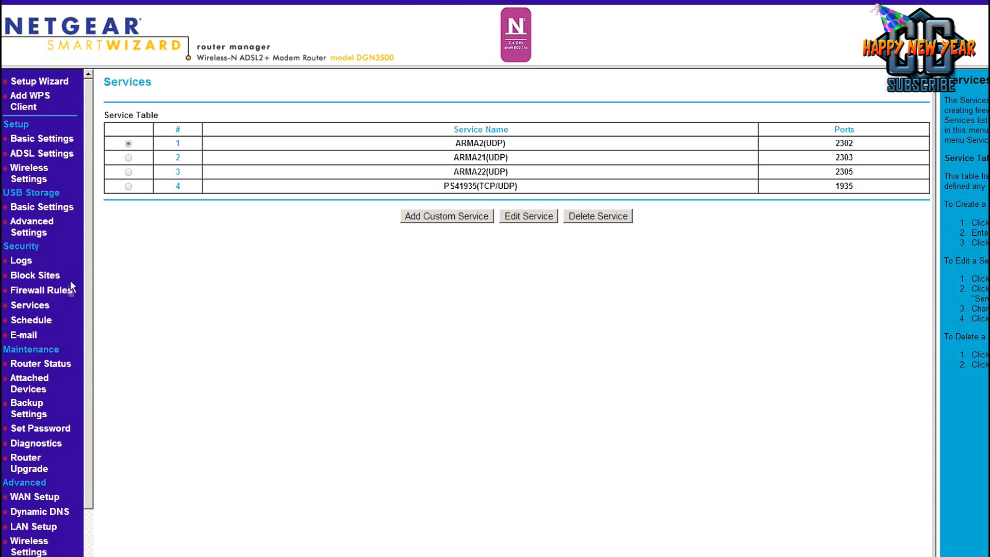
pyautogui.moveTo(65, 292)
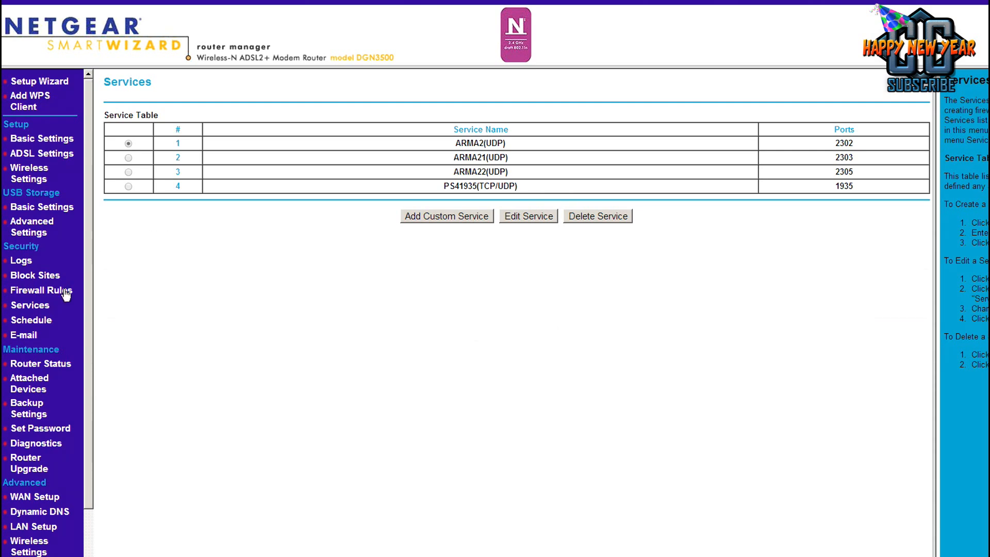
# - Add an inbound firewall rule using service PS41935 with LAN server 192.168.0.50
pyautogui.click(42, 289)
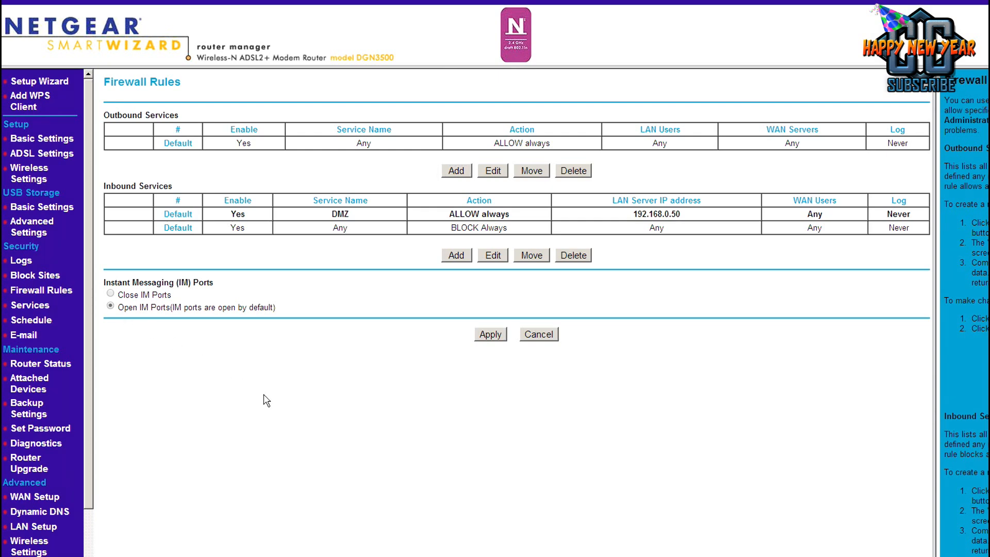
pyautogui.moveTo(186, 191)
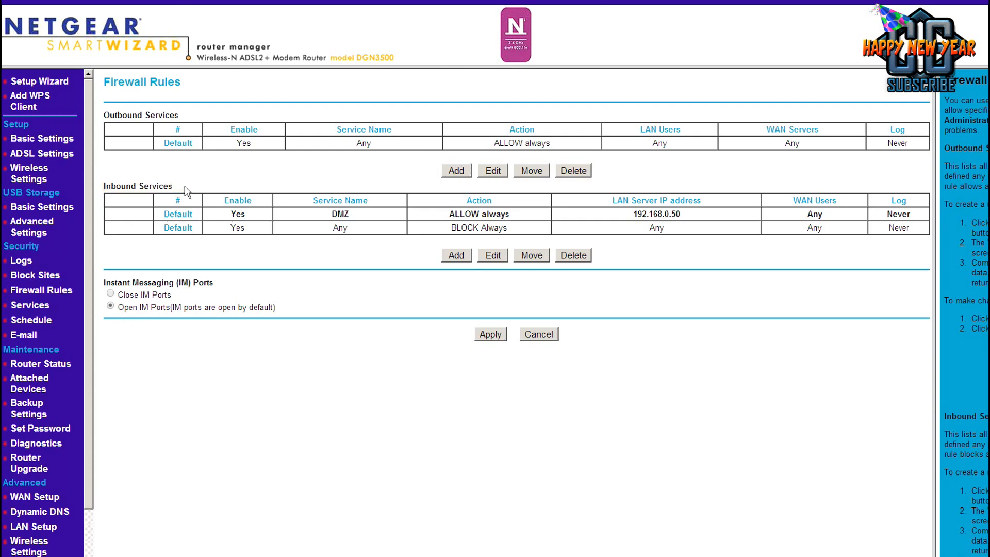
pyautogui.click(455, 255)
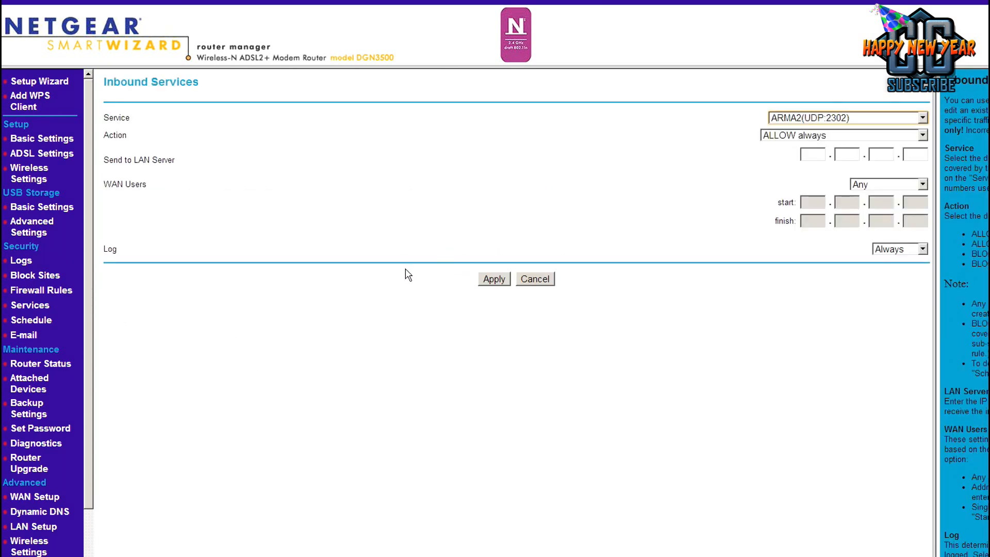
pyautogui.click(920, 117)
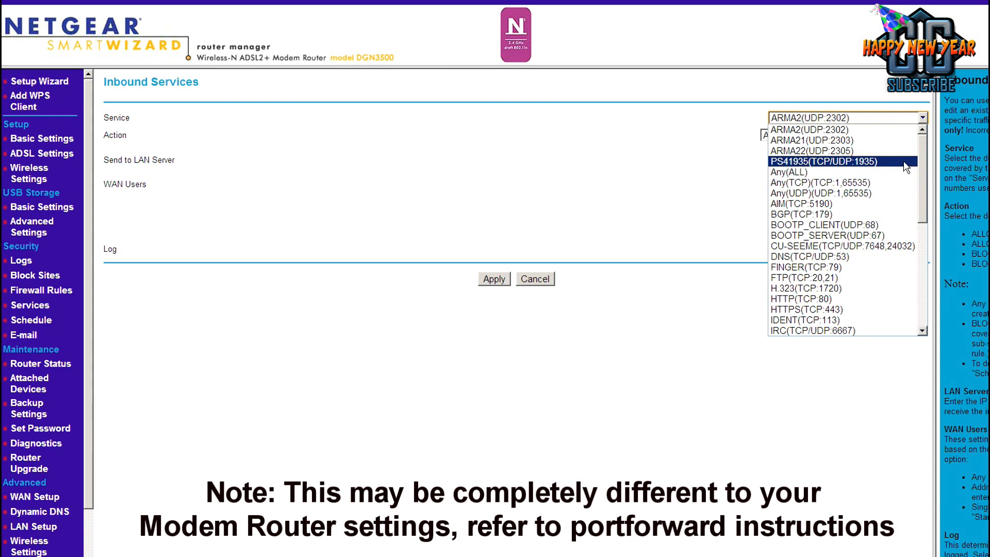
pyautogui.click(844, 162)
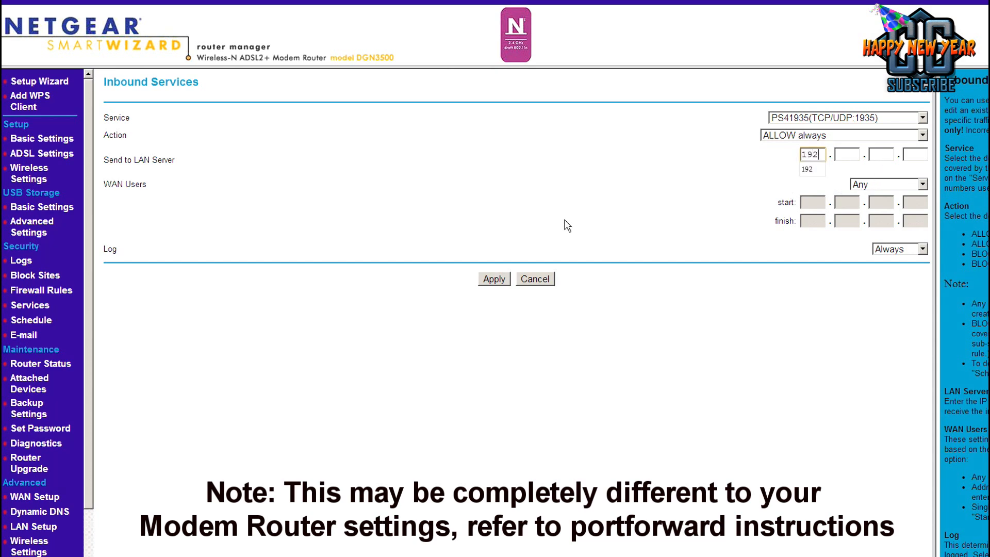
pyautogui.click(494, 279)
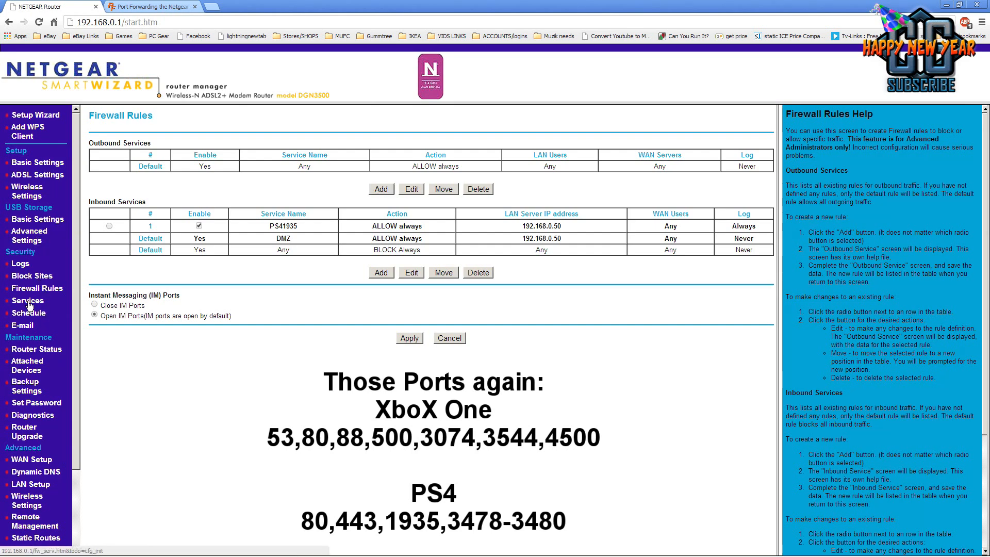
# - Review the Services page, then Firewall Rules, then return to the Services list
pyautogui.click(28, 301)
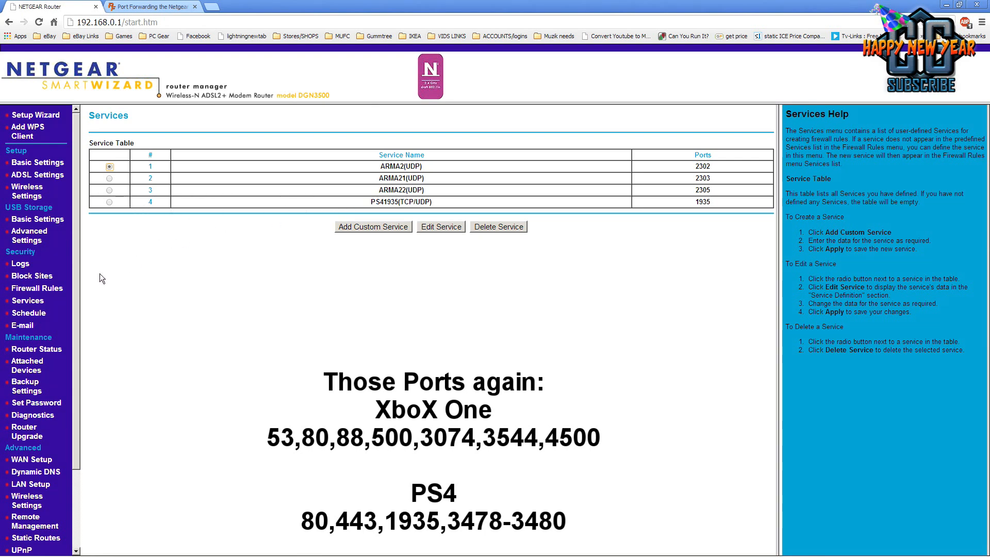
pyautogui.click(37, 288)
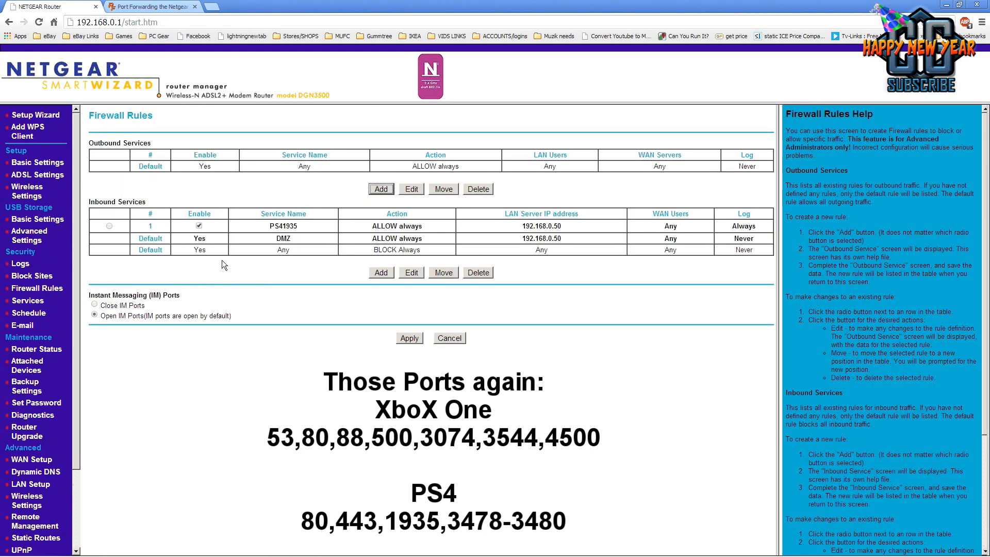
pyautogui.moveTo(109, 226)
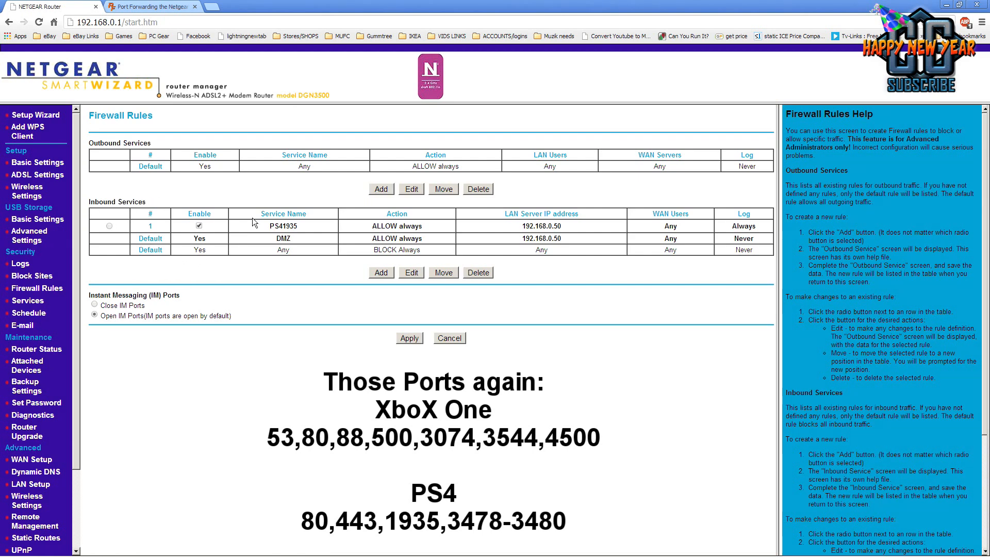
pyautogui.click(27, 301)
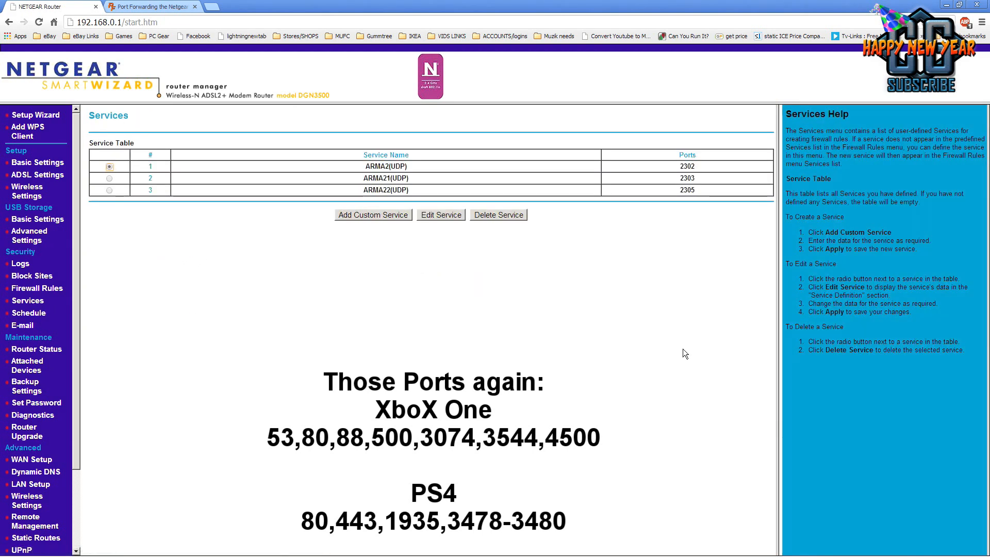
pyautogui.moveTo(765, 464)
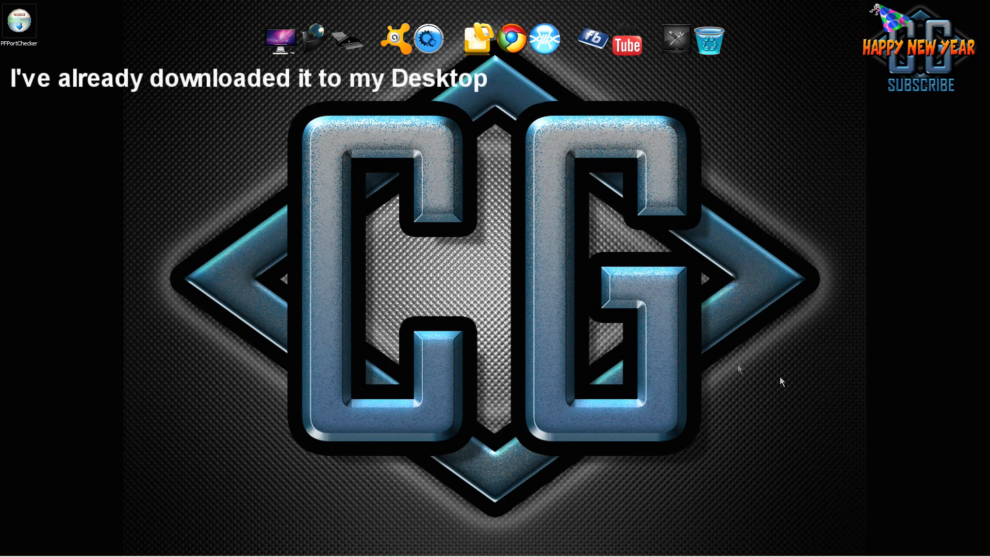
pyautogui.moveTo(246, 211)
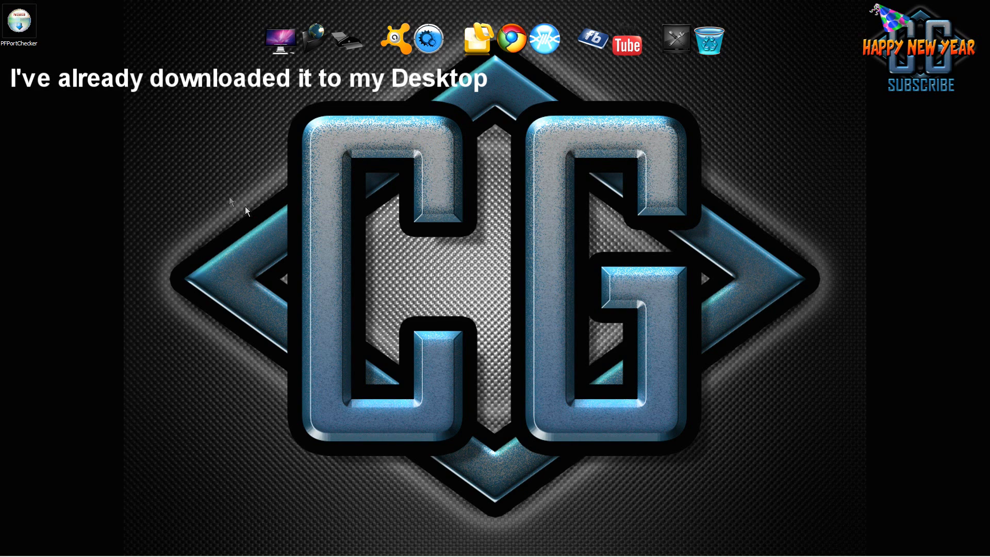
pyautogui.moveTo(43, 36)
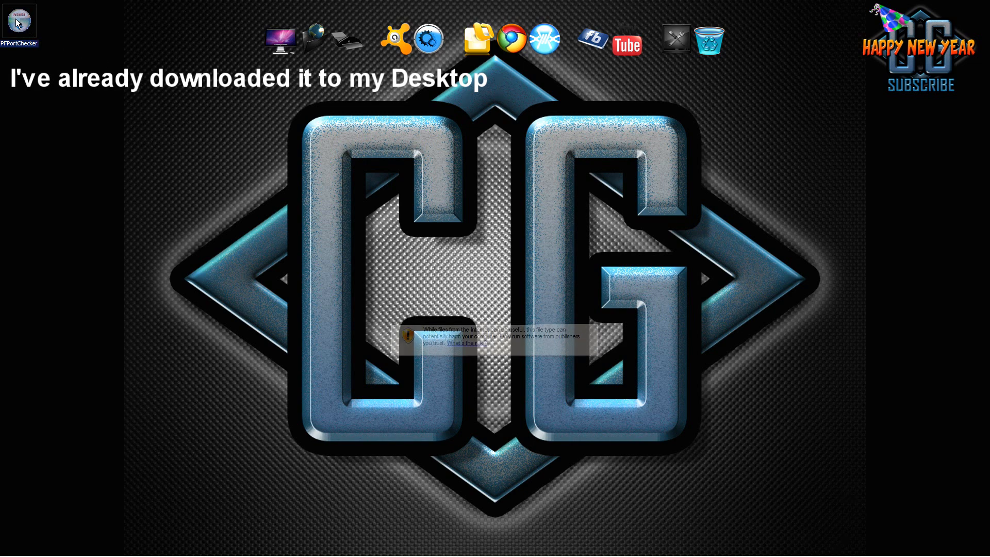
# - Install PFPortChecker, declining the Search Protect, media converter and RegClean Pro offers
pyautogui.doubleClick(18, 21)
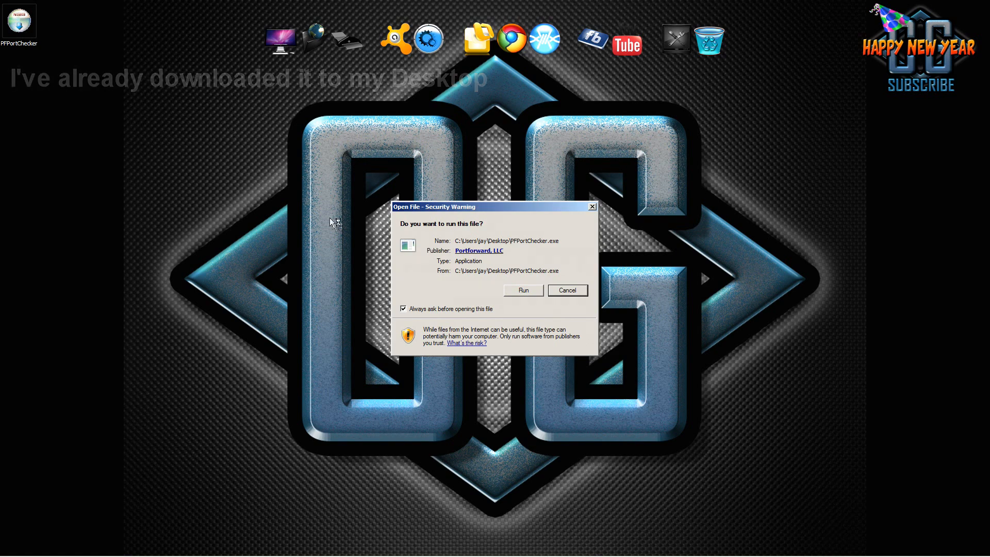
pyautogui.click(522, 290)
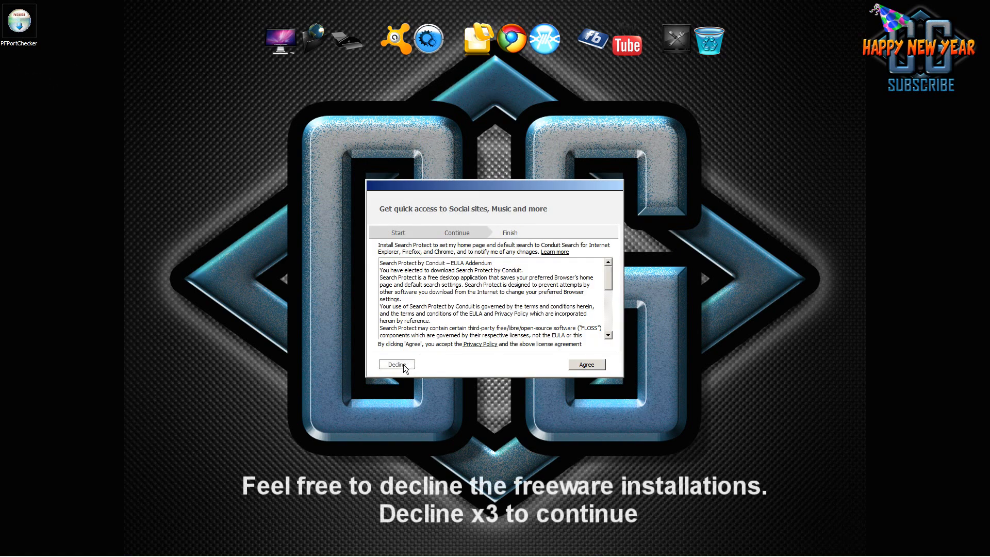
pyautogui.click(396, 365)
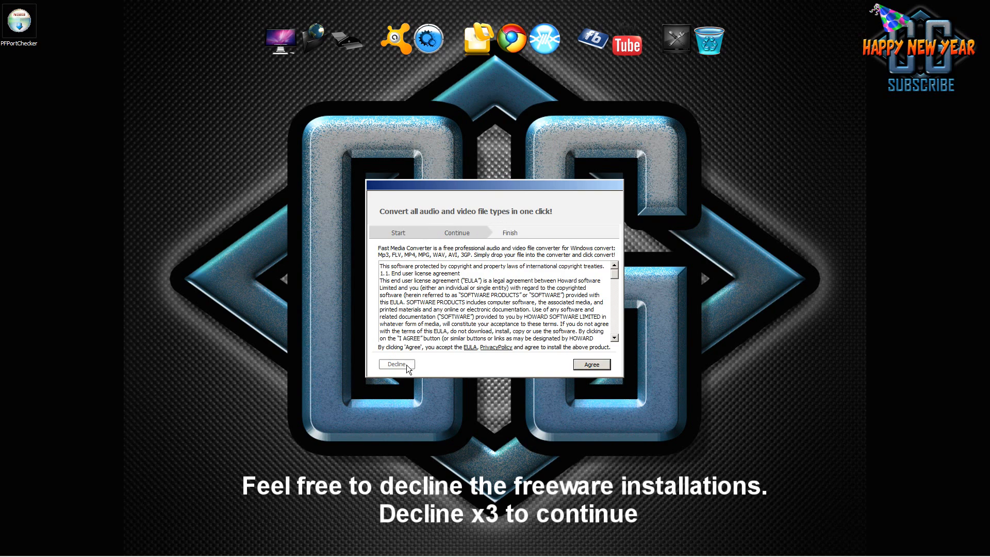
pyautogui.click(396, 364)
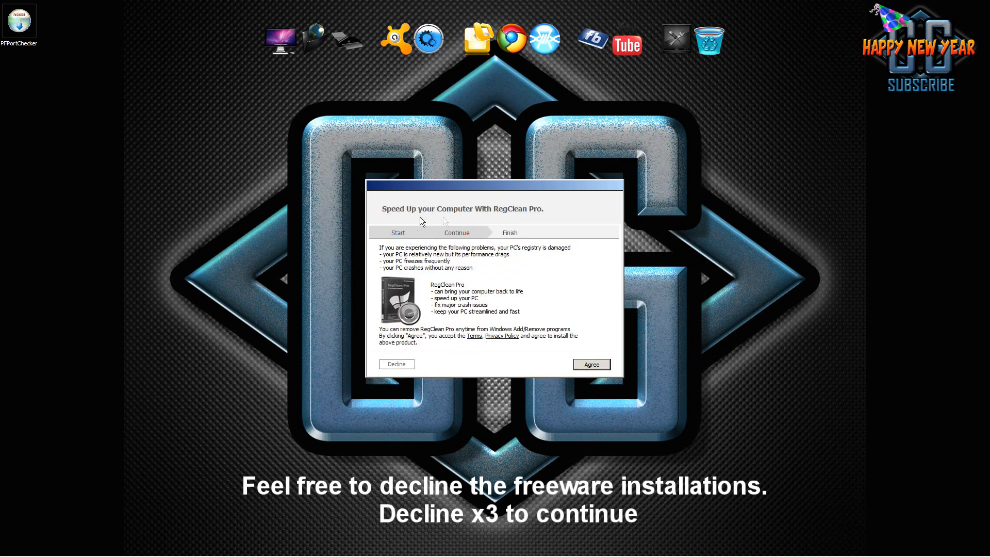
pyautogui.click(396, 363)
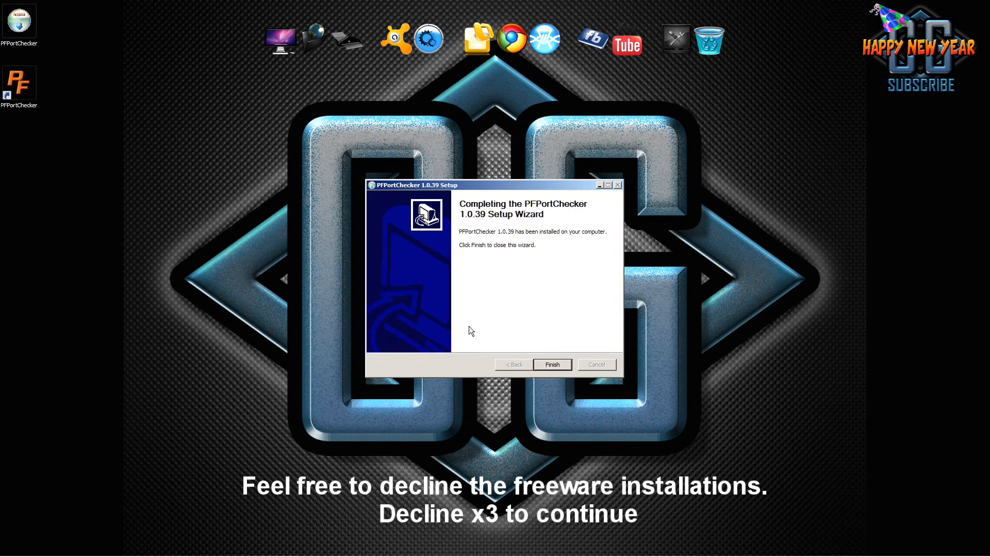
pyautogui.click(551, 364)
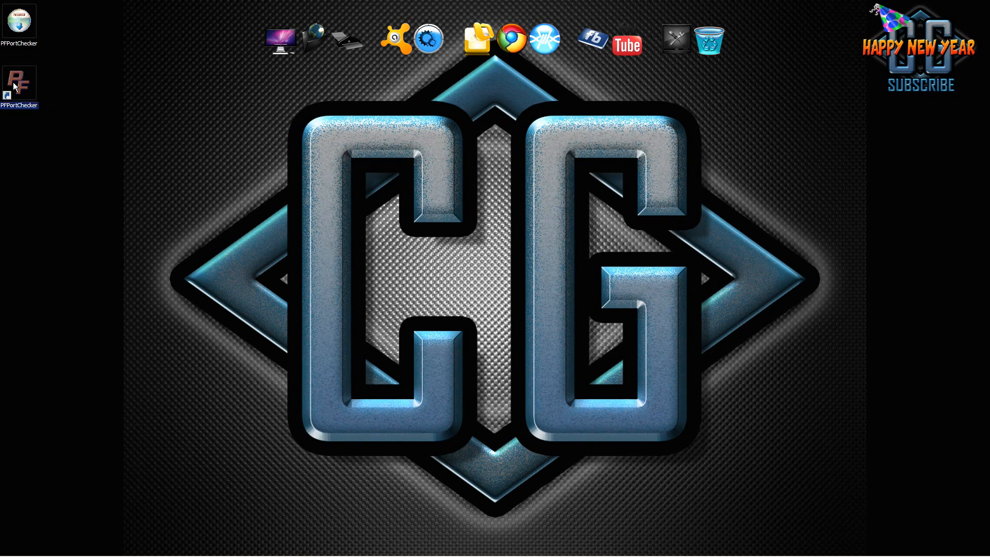
# - Launch PFPortChecker, check port 80, allow it through the firewall, and recheck
pyautogui.doubleClick(19, 81)
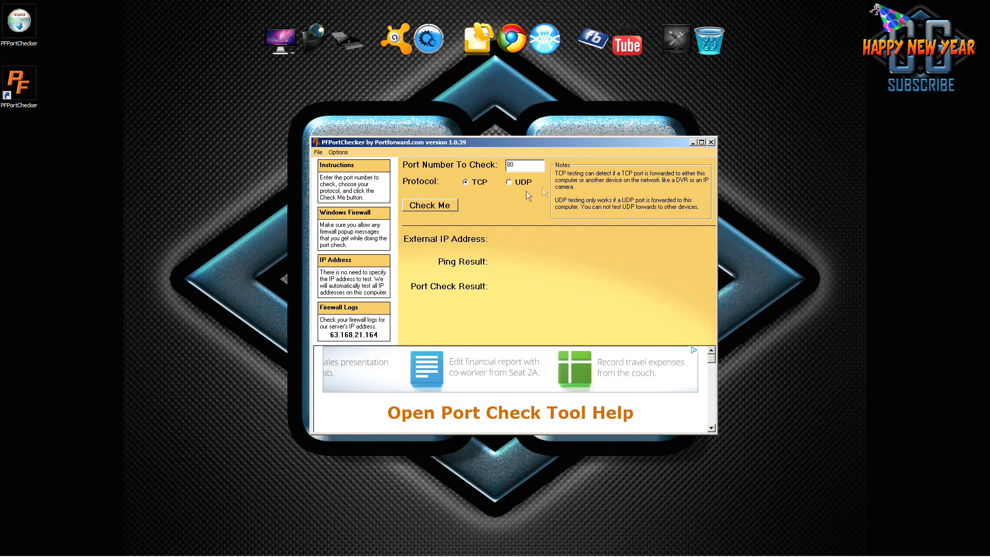
pyautogui.click(429, 205)
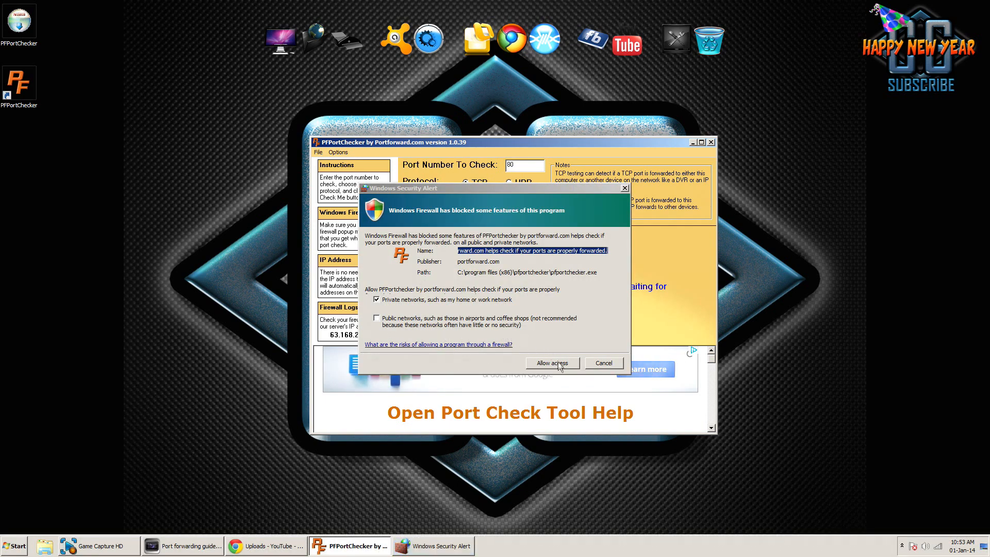
pyautogui.click(550, 362)
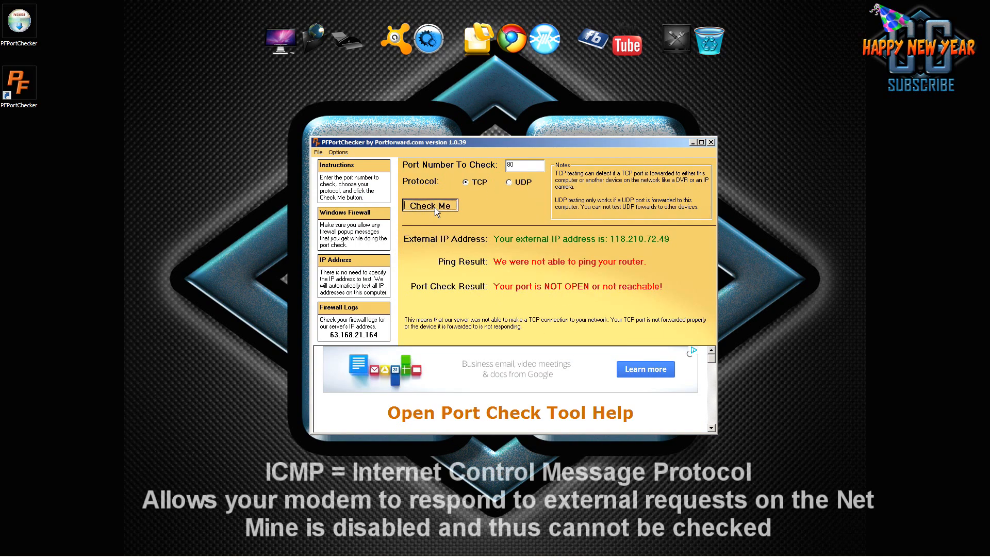
pyautogui.click(429, 205)
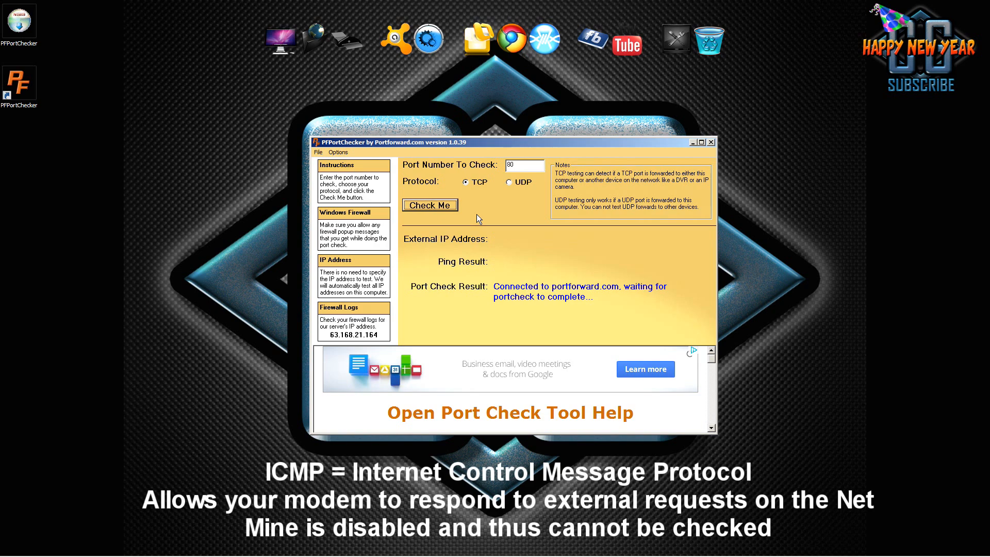